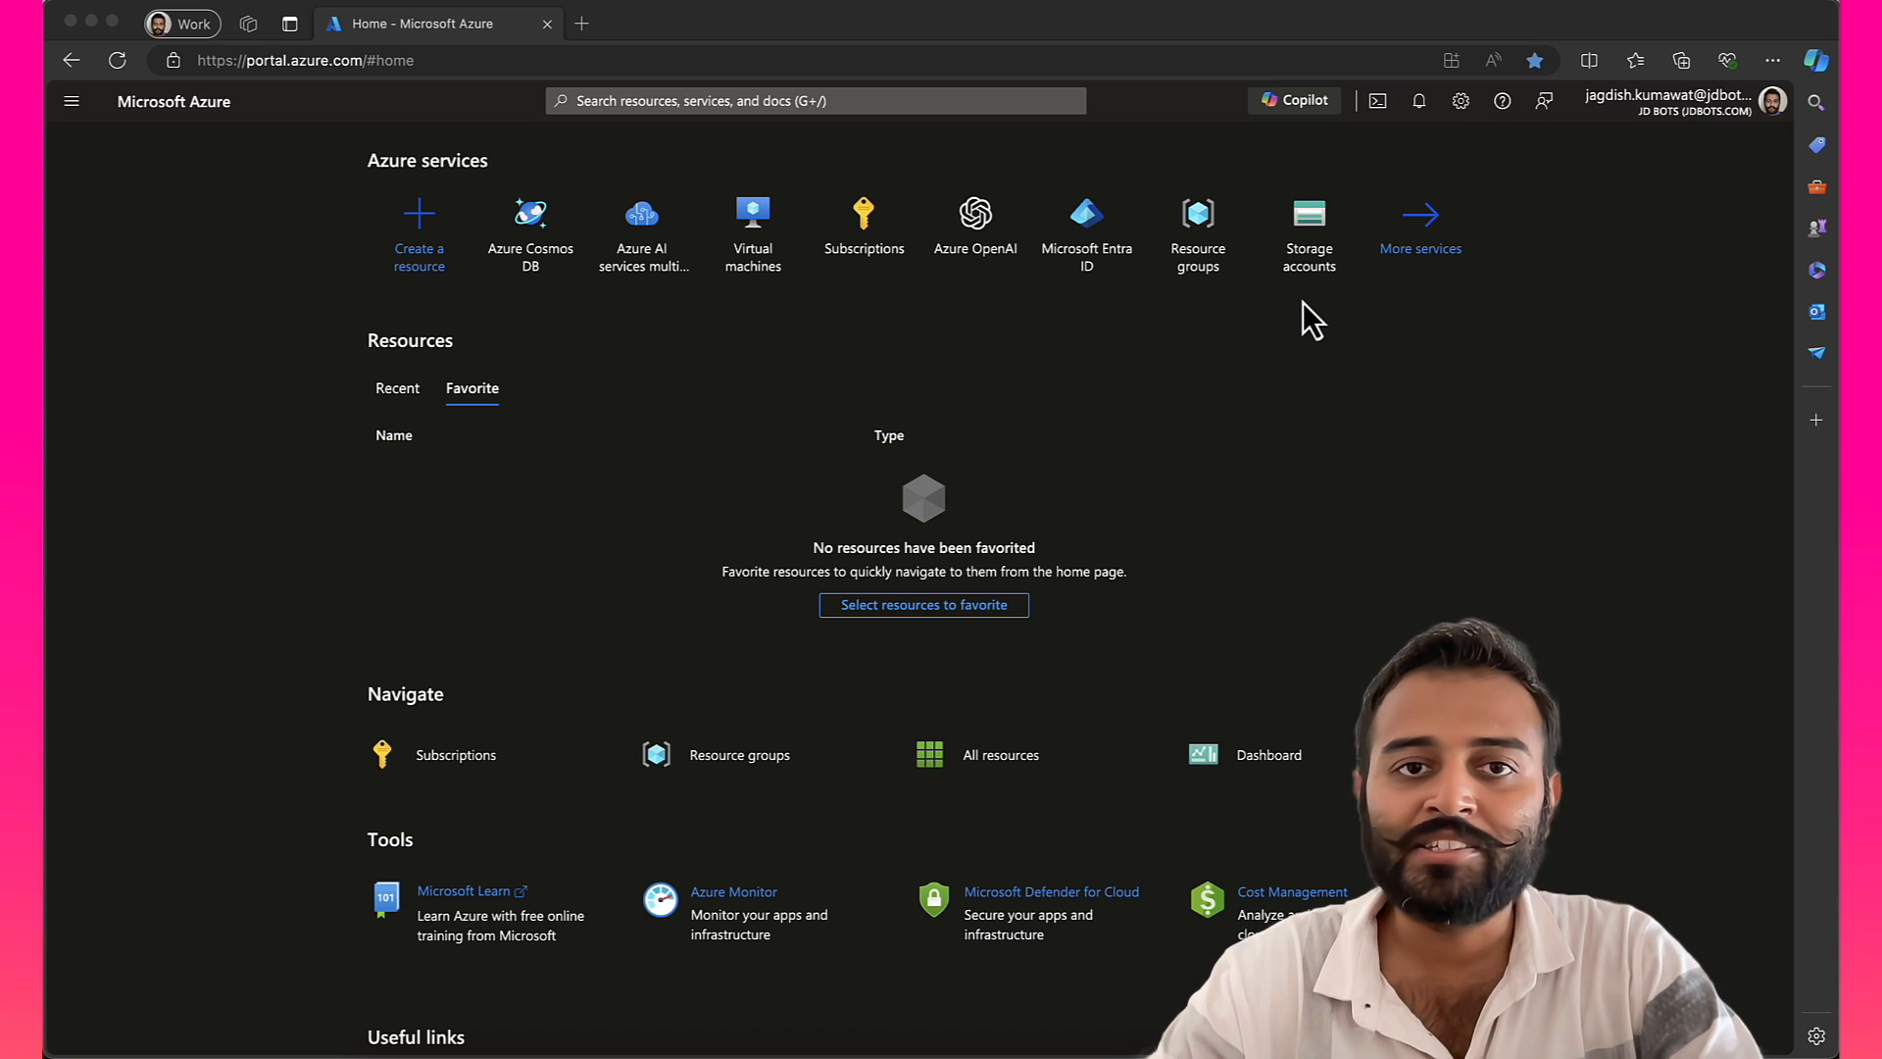
mouse_move(616, 339)
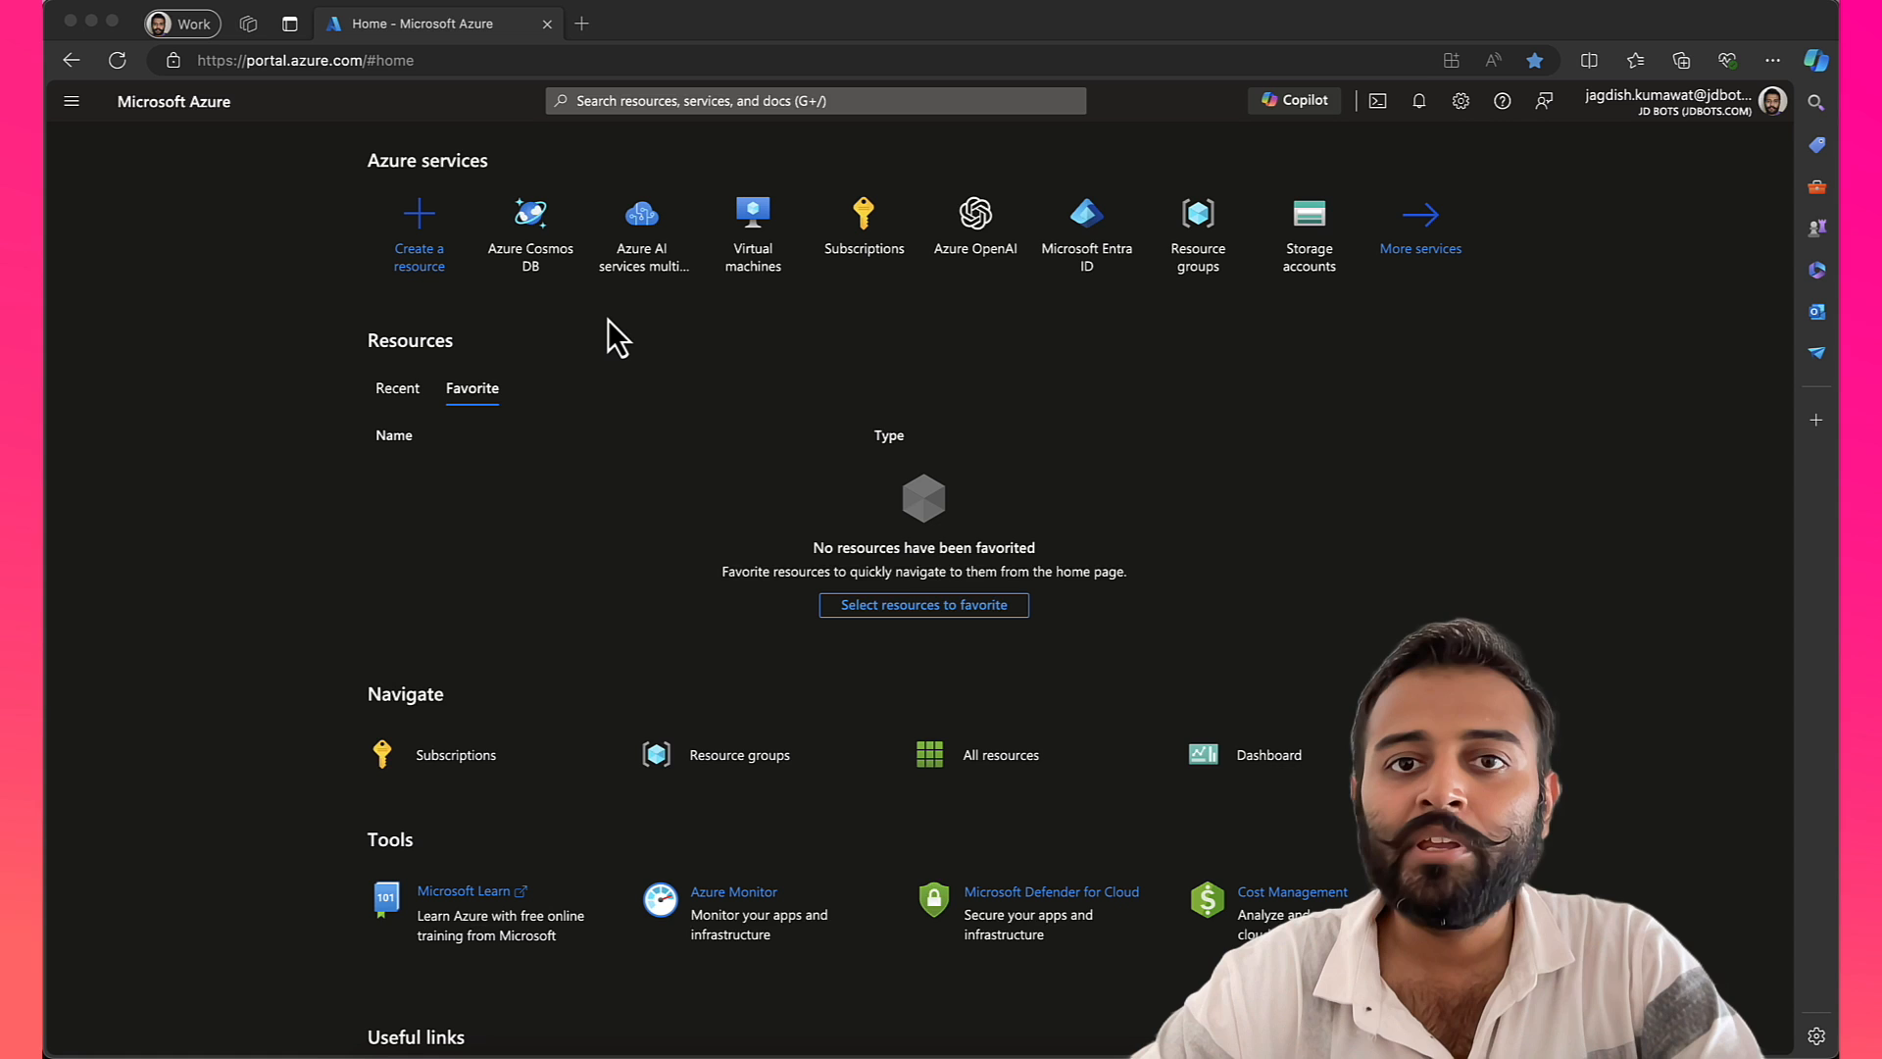
mouse_move(345, 304)
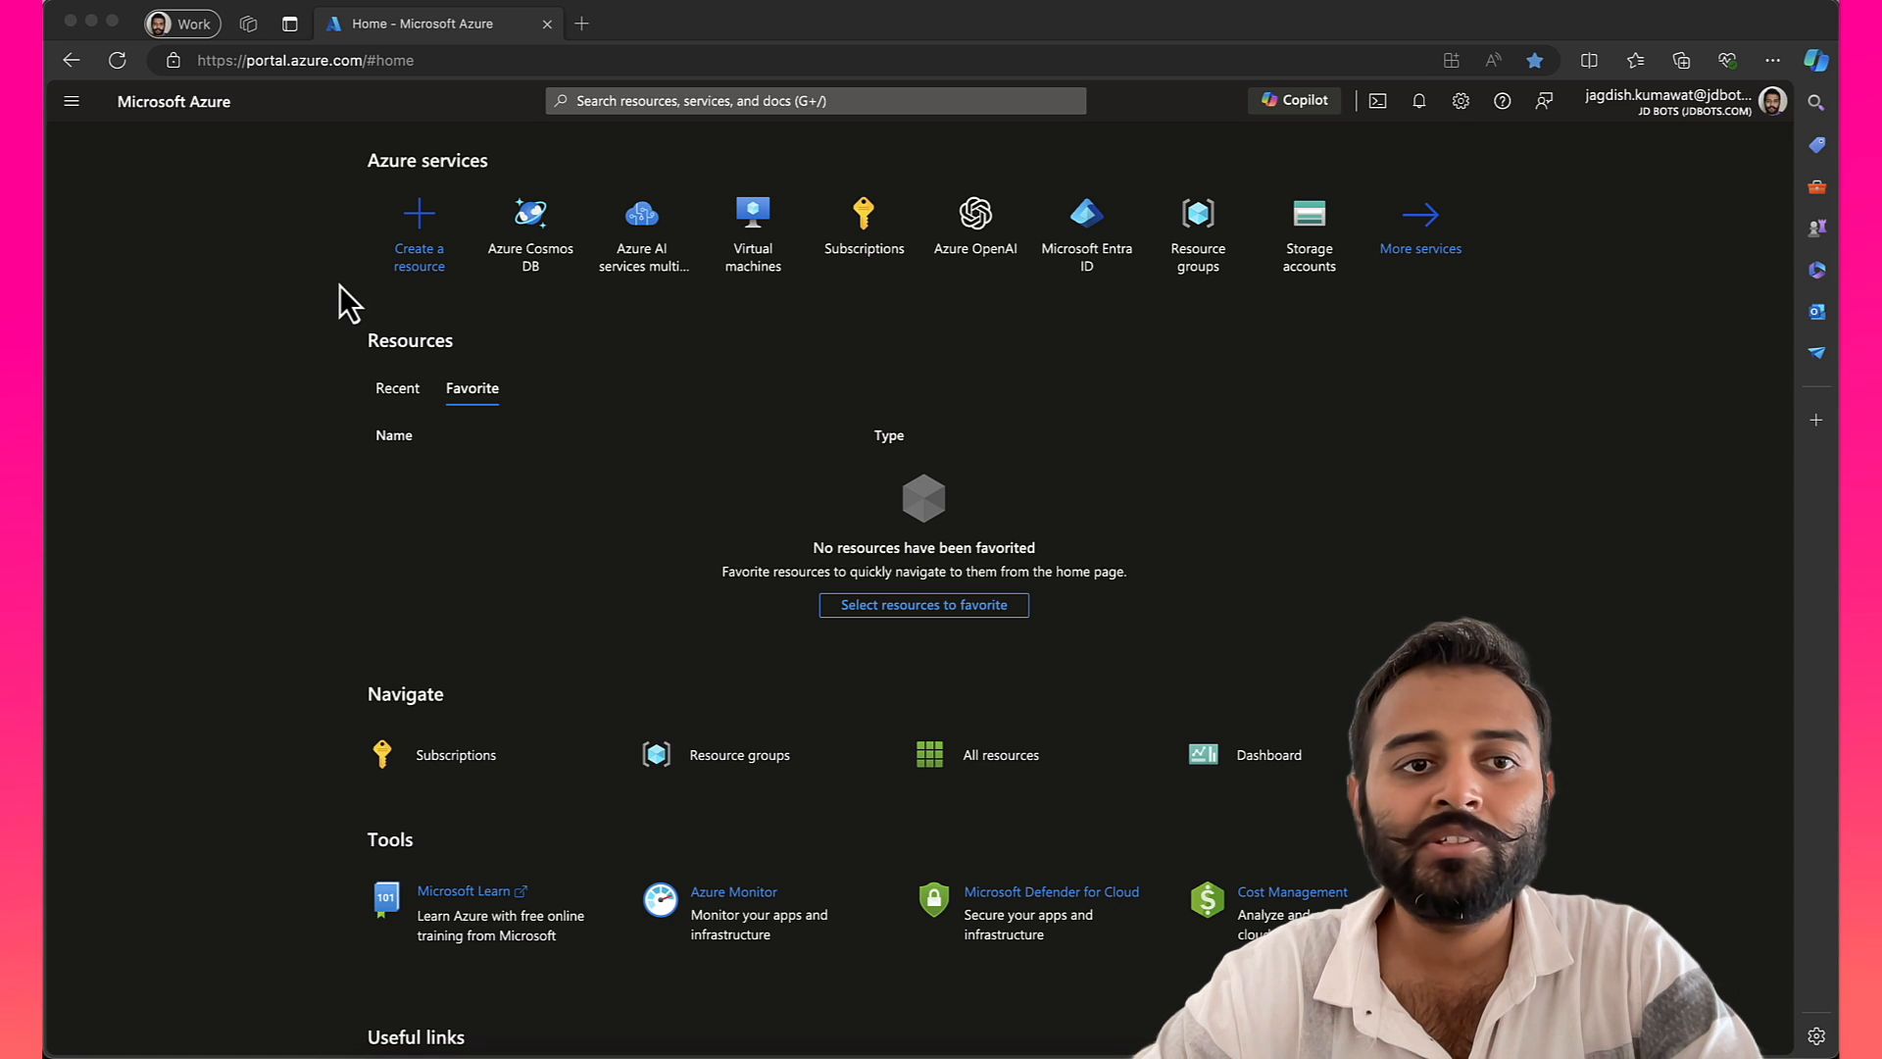
mouse_move(937, 282)
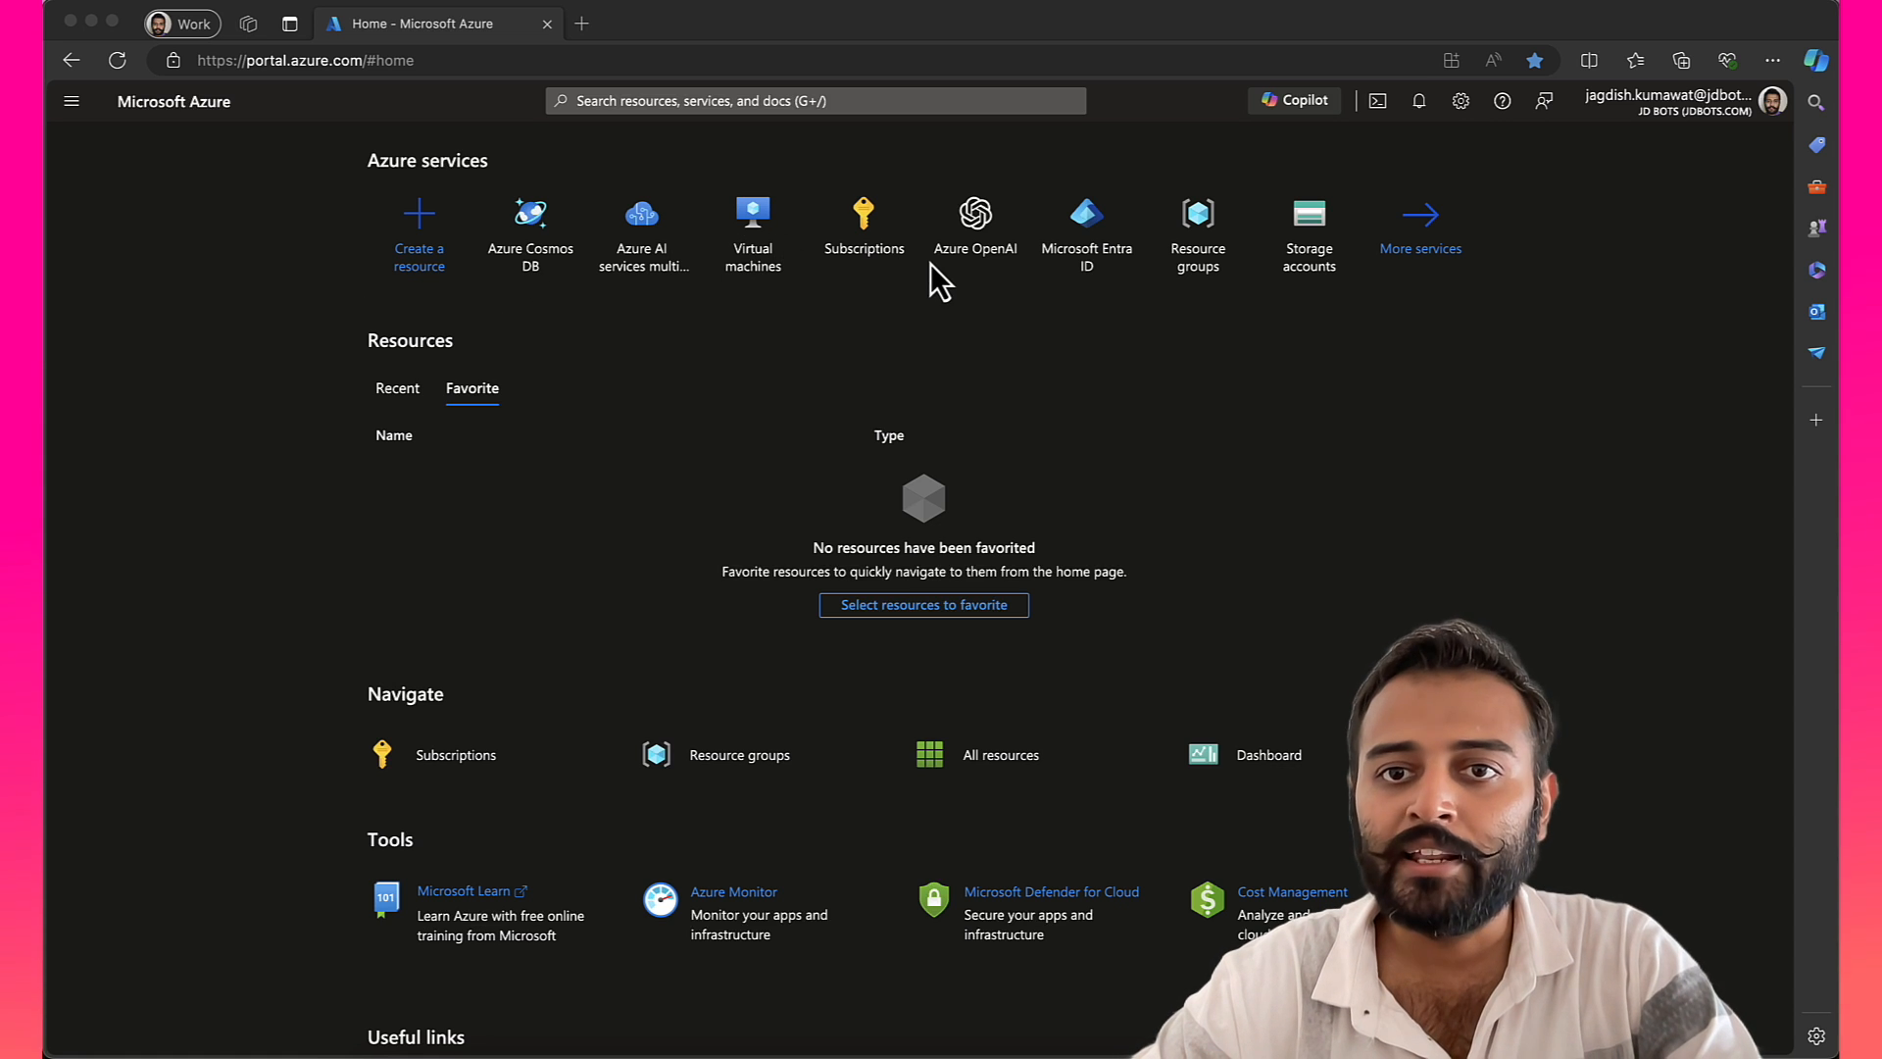
mouse_move(1222, 239)
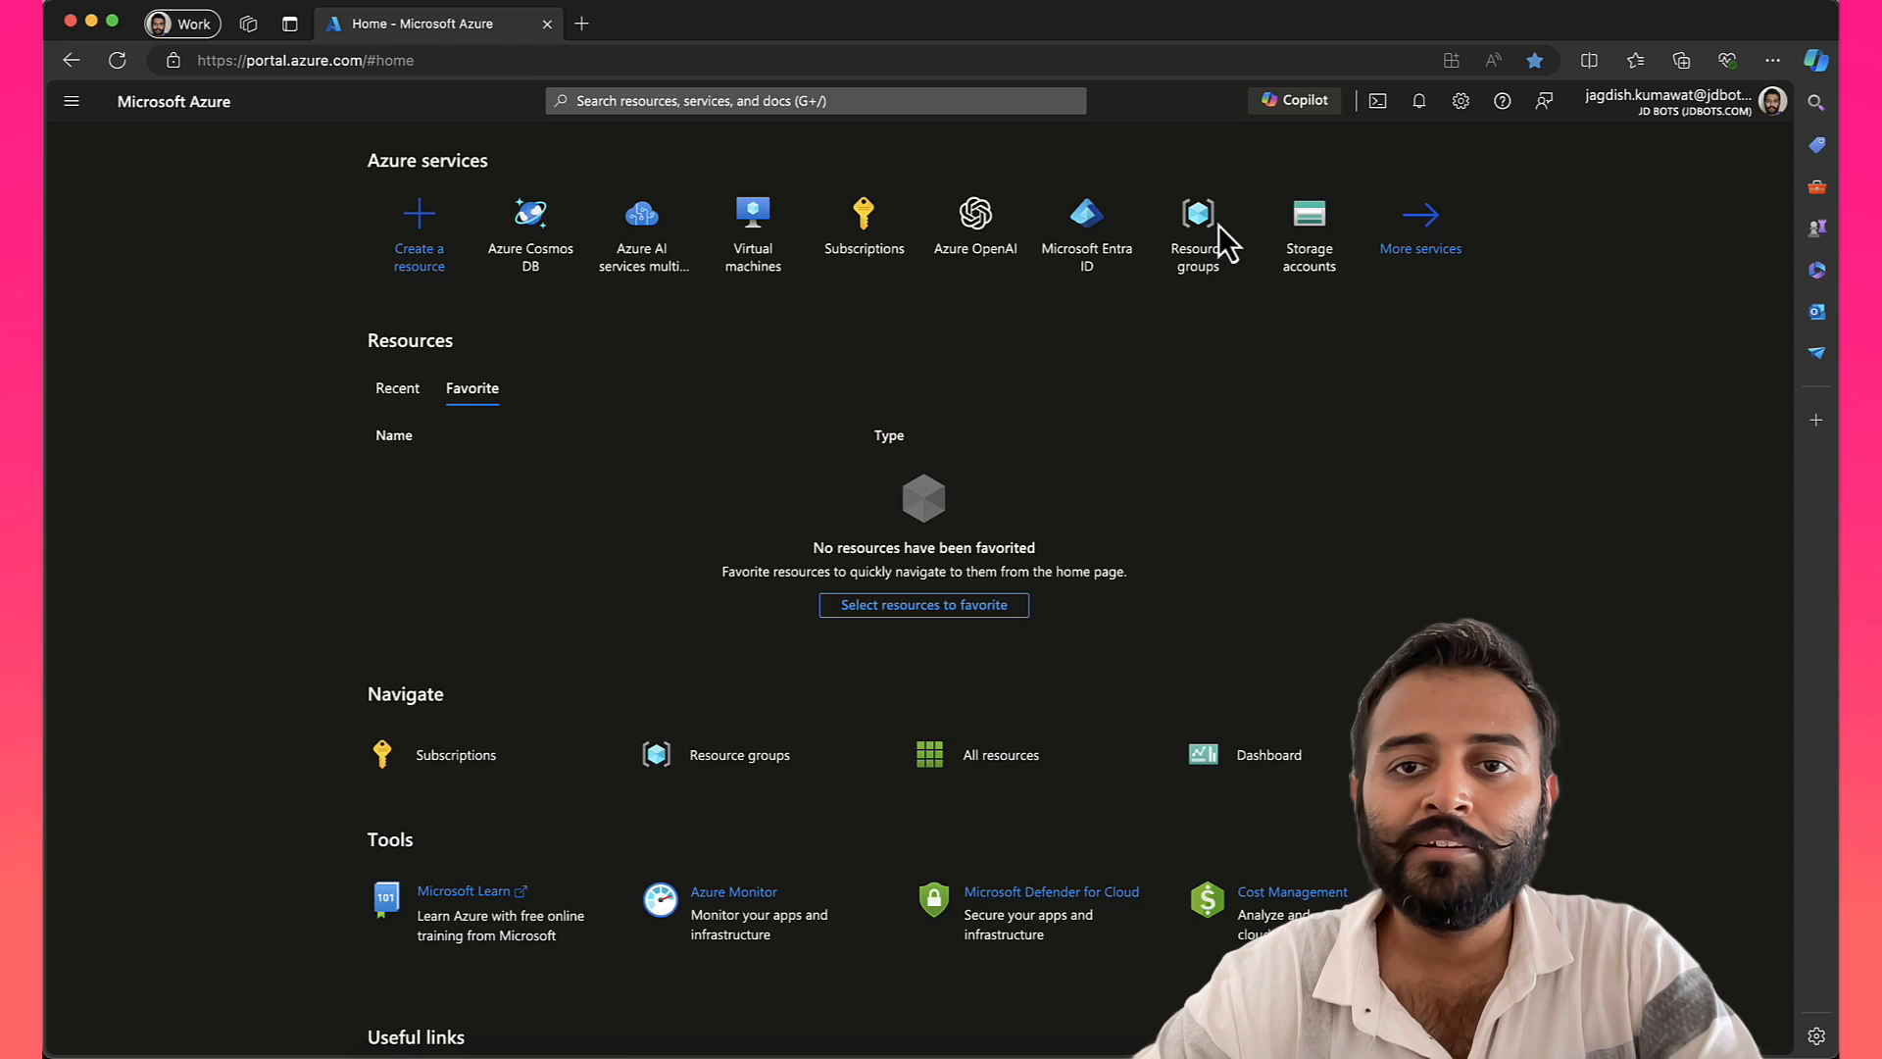
Step: Start a new resource group and name it rg-whatsapp-chatgpt-dev, keeping DEV - Sponsored and East US
left_click(1196, 222)
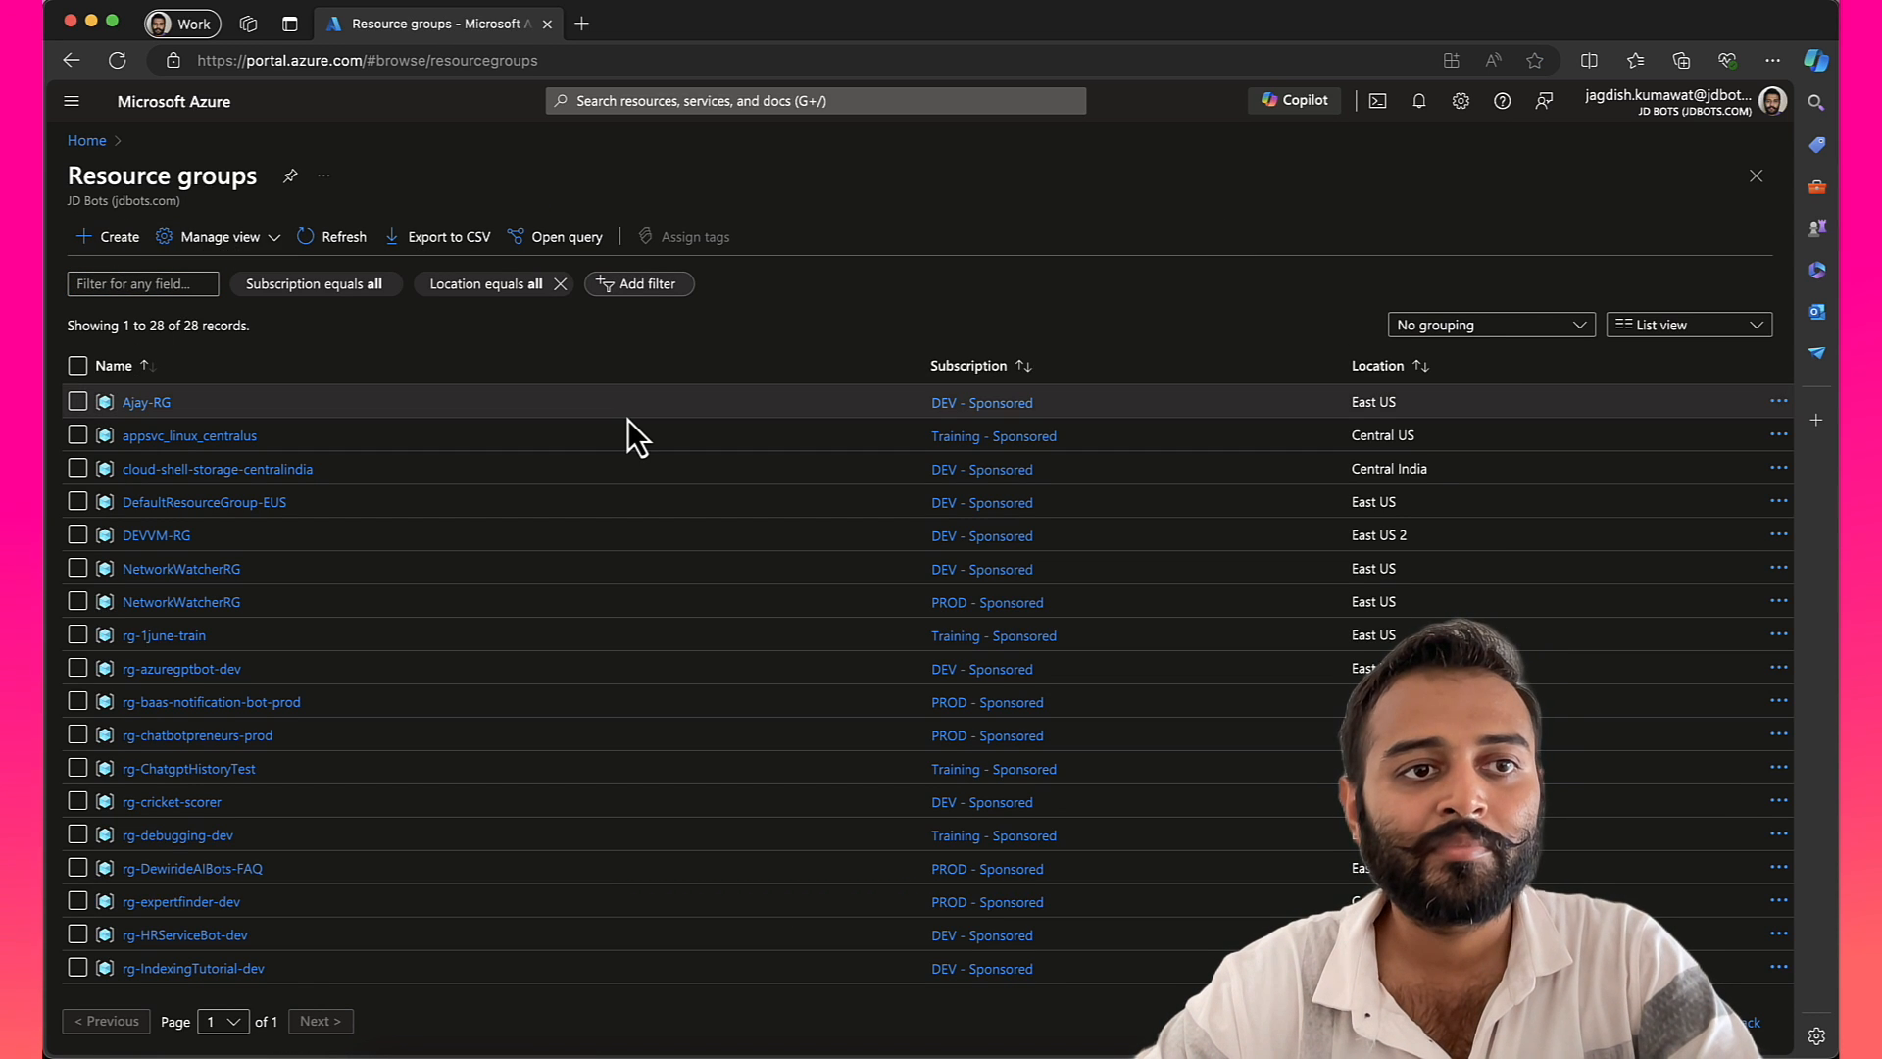
left_click(106, 237)
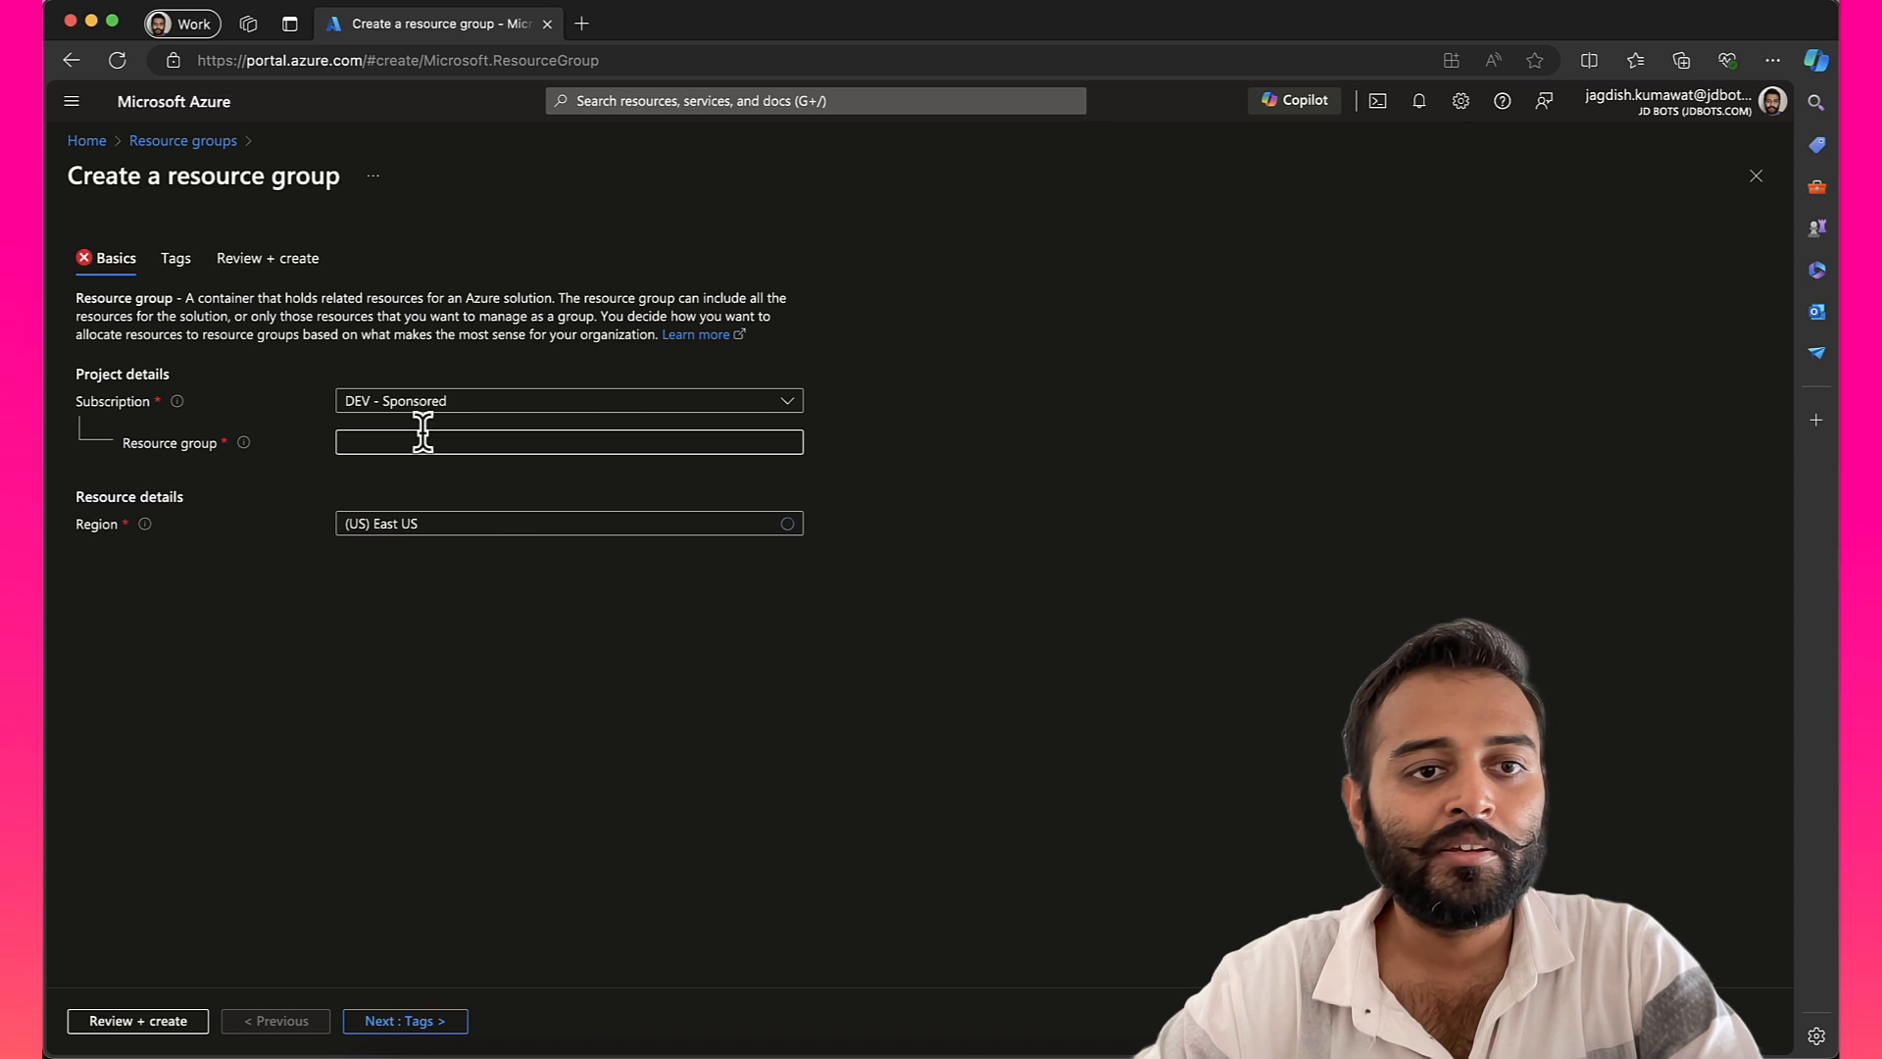
left_click(569, 441)
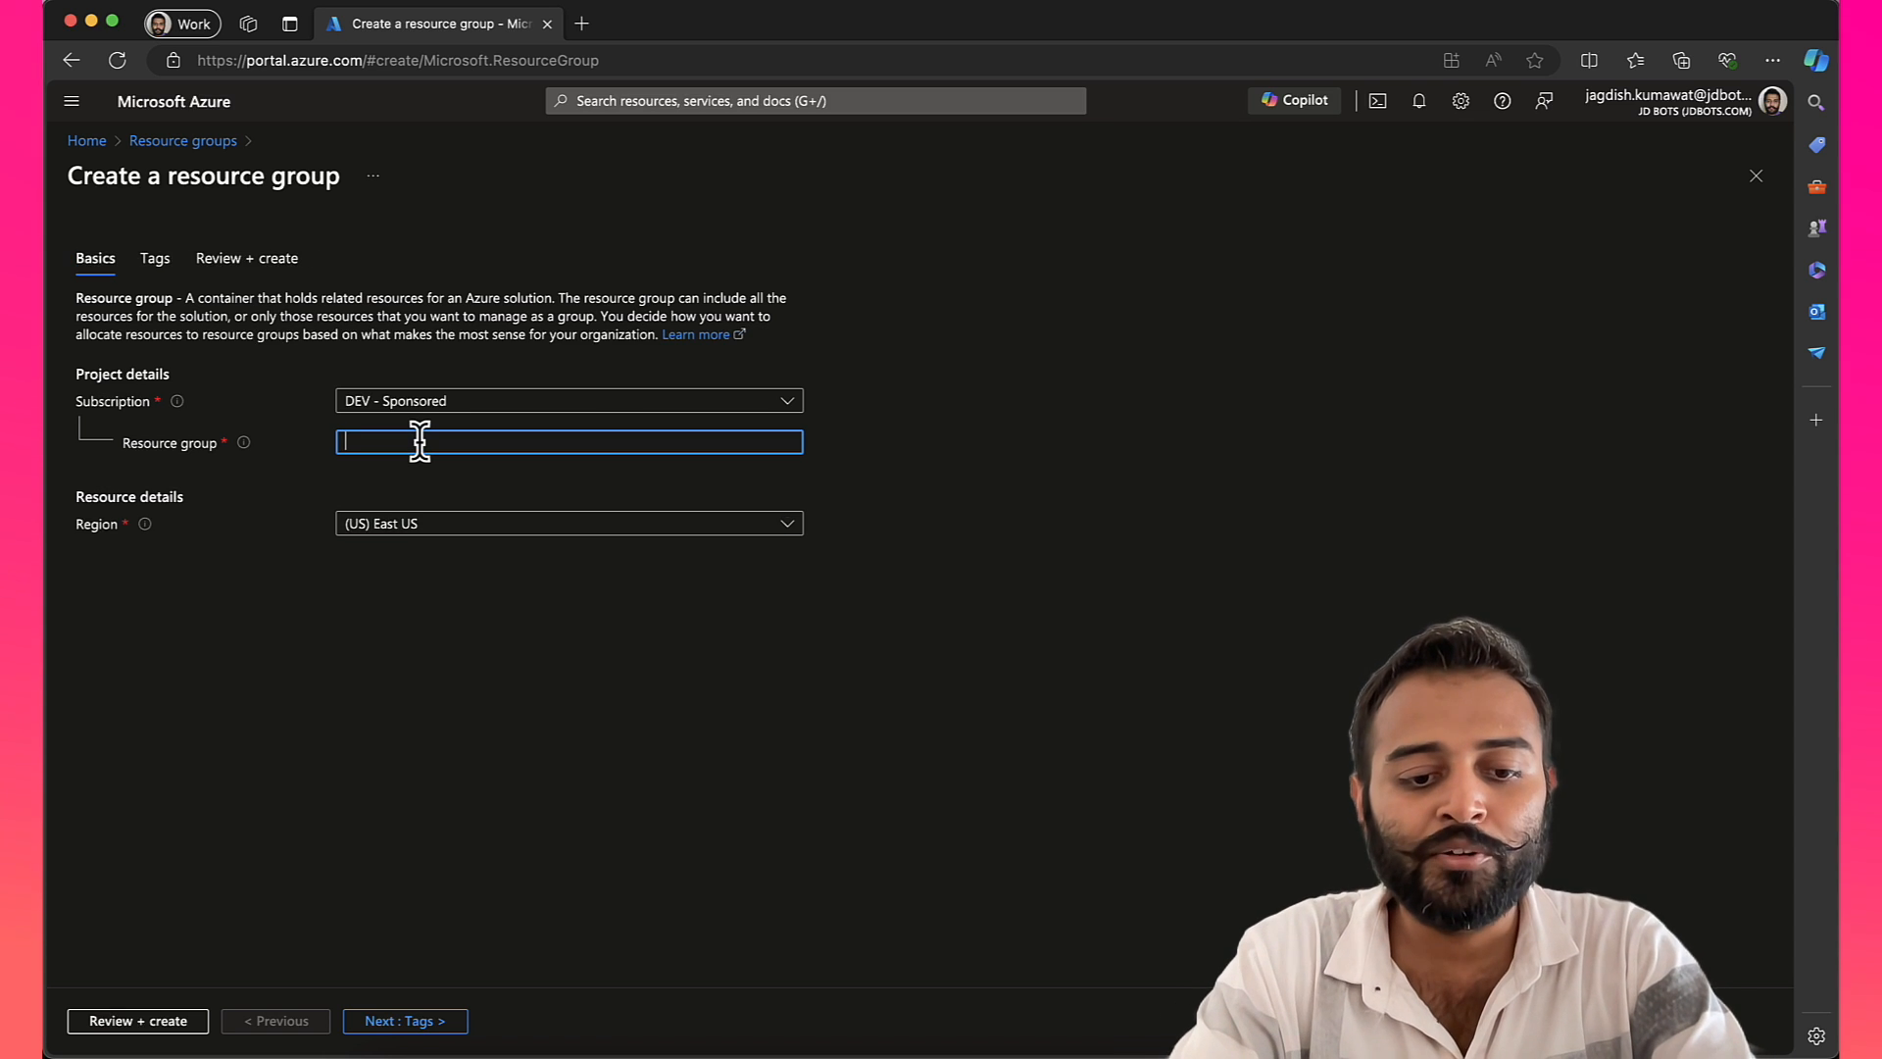
type("rg-")
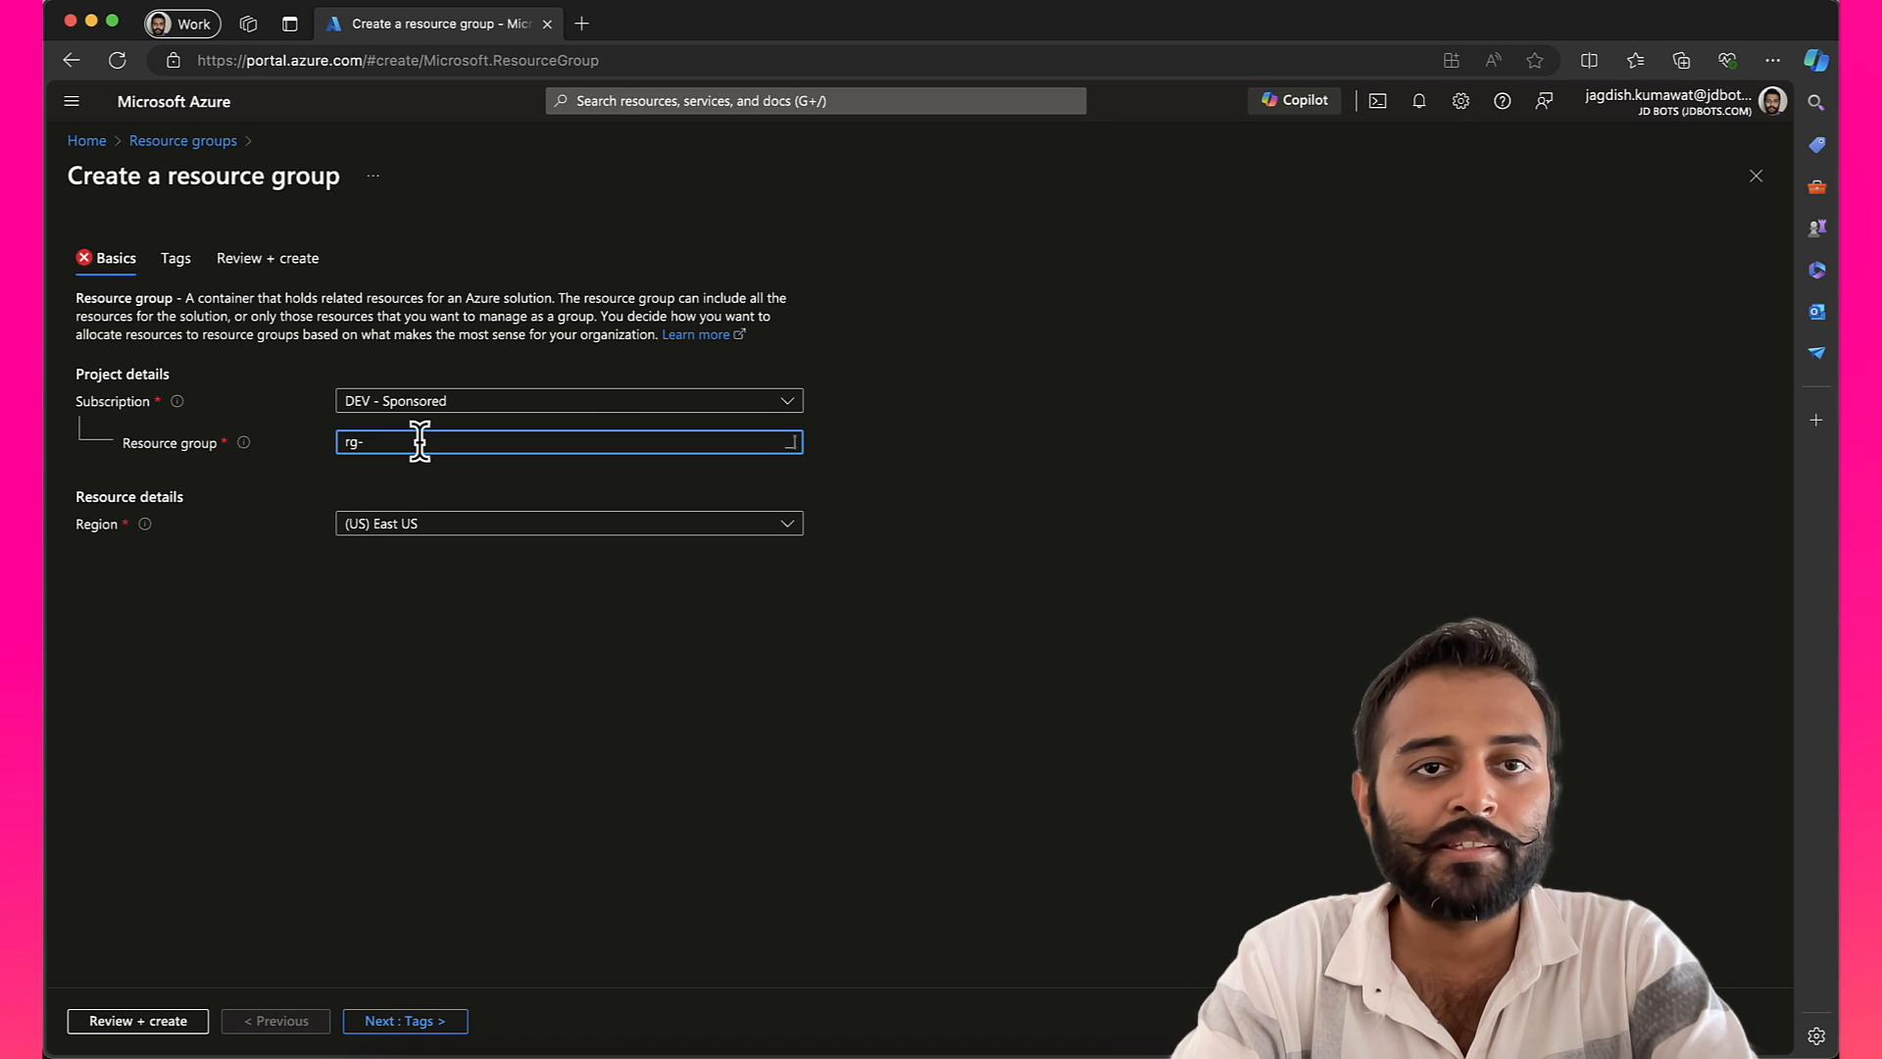
type("whatsa")
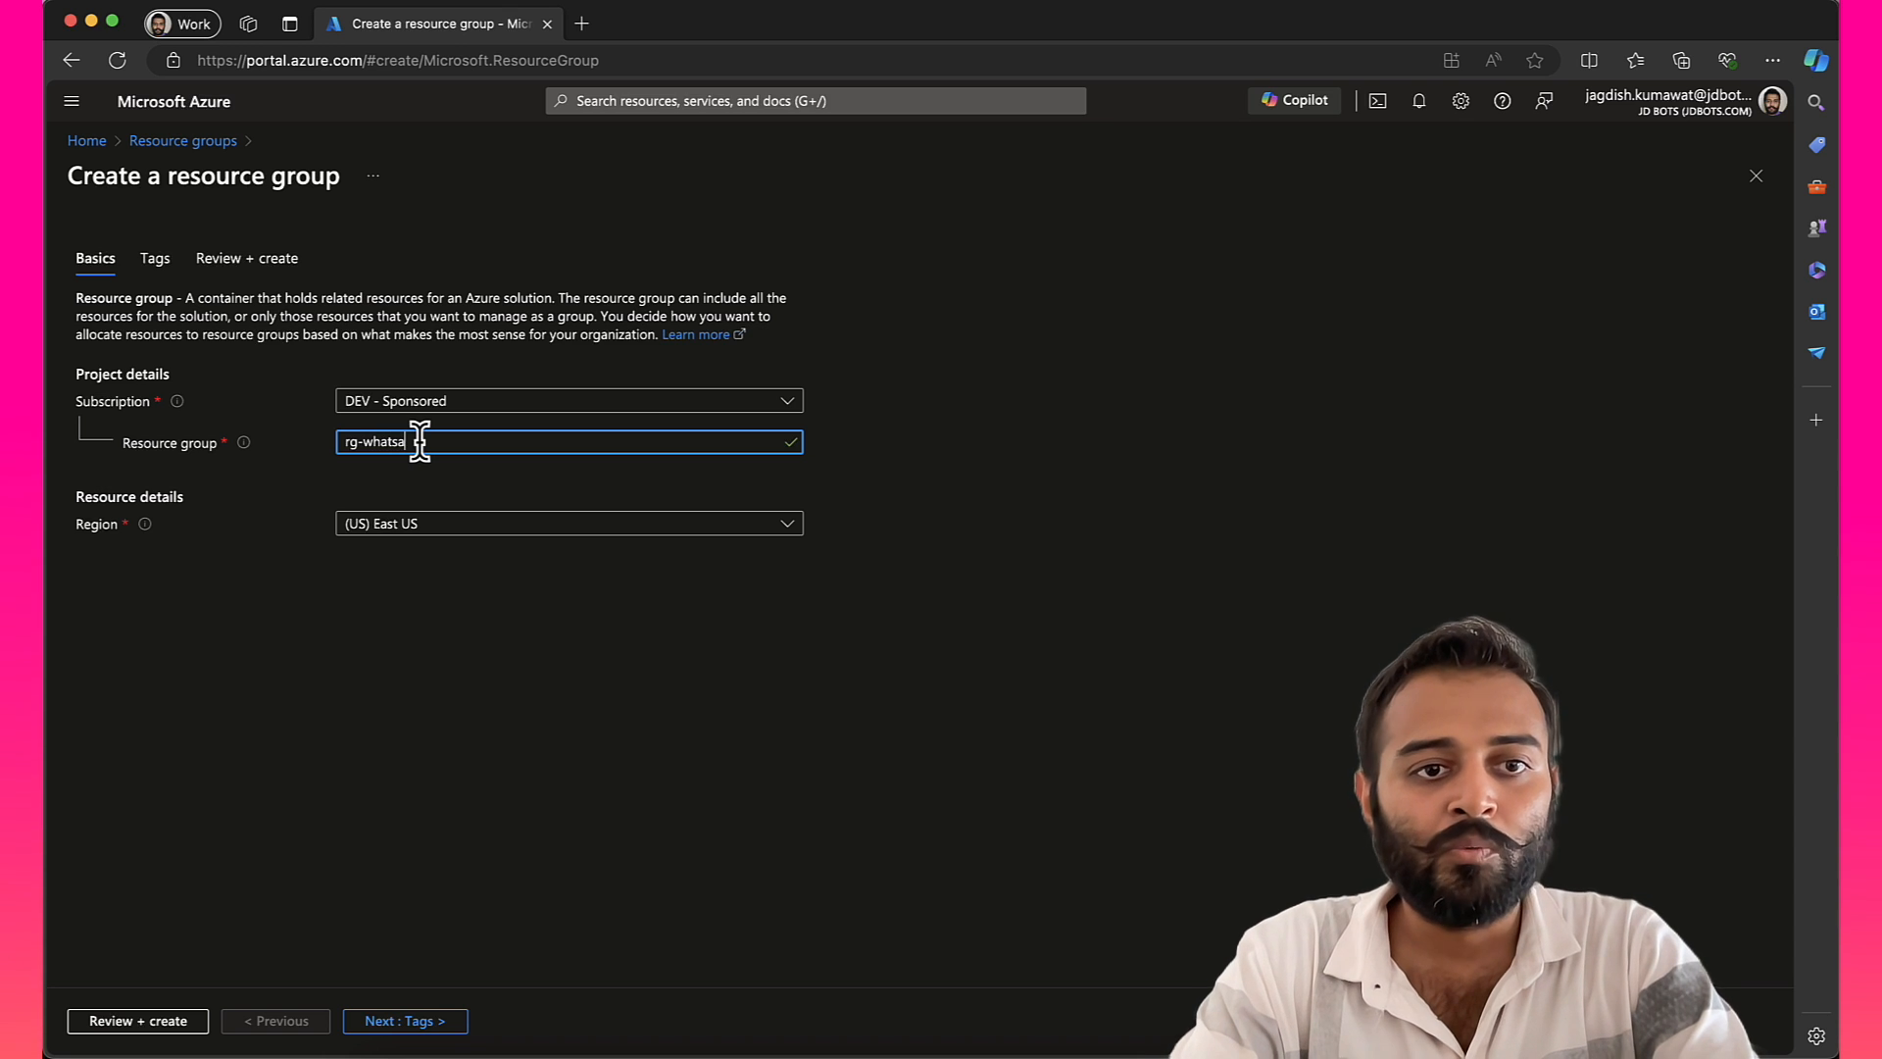
type("pp")
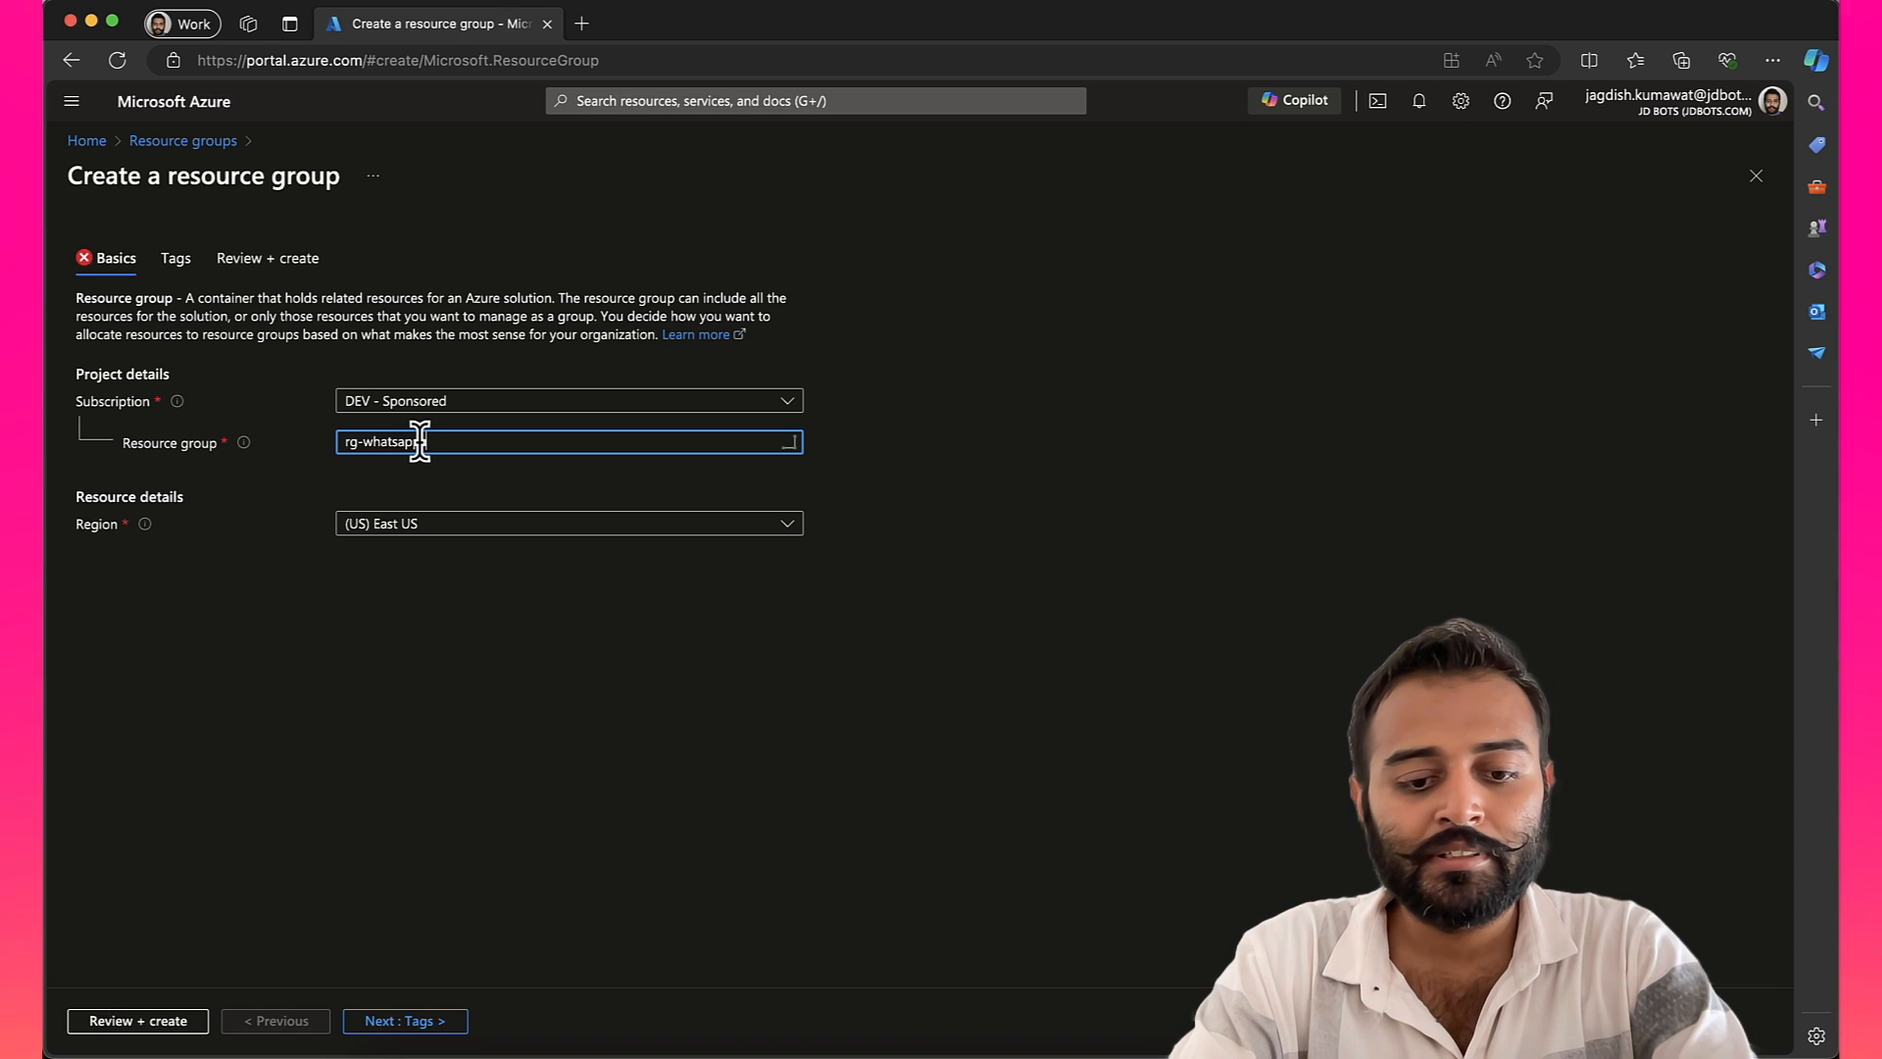
type("chatgpt")
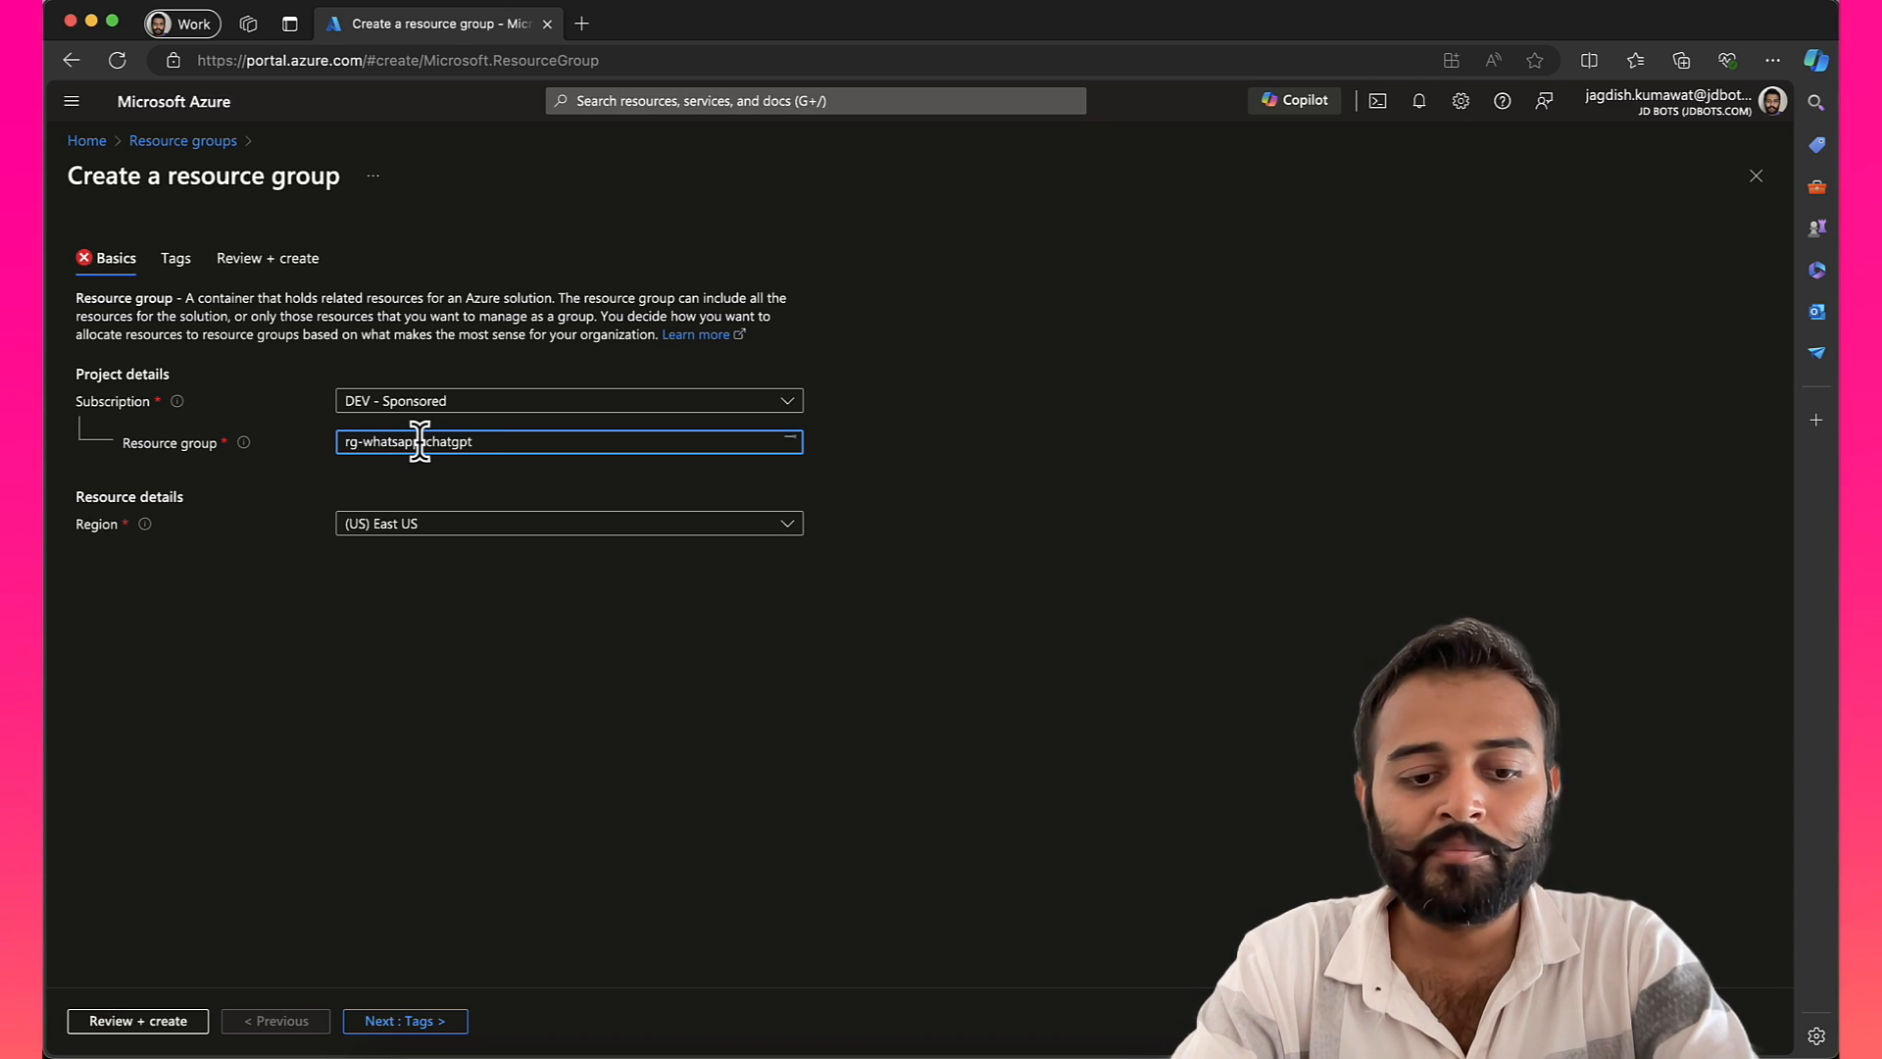
type("-dev")
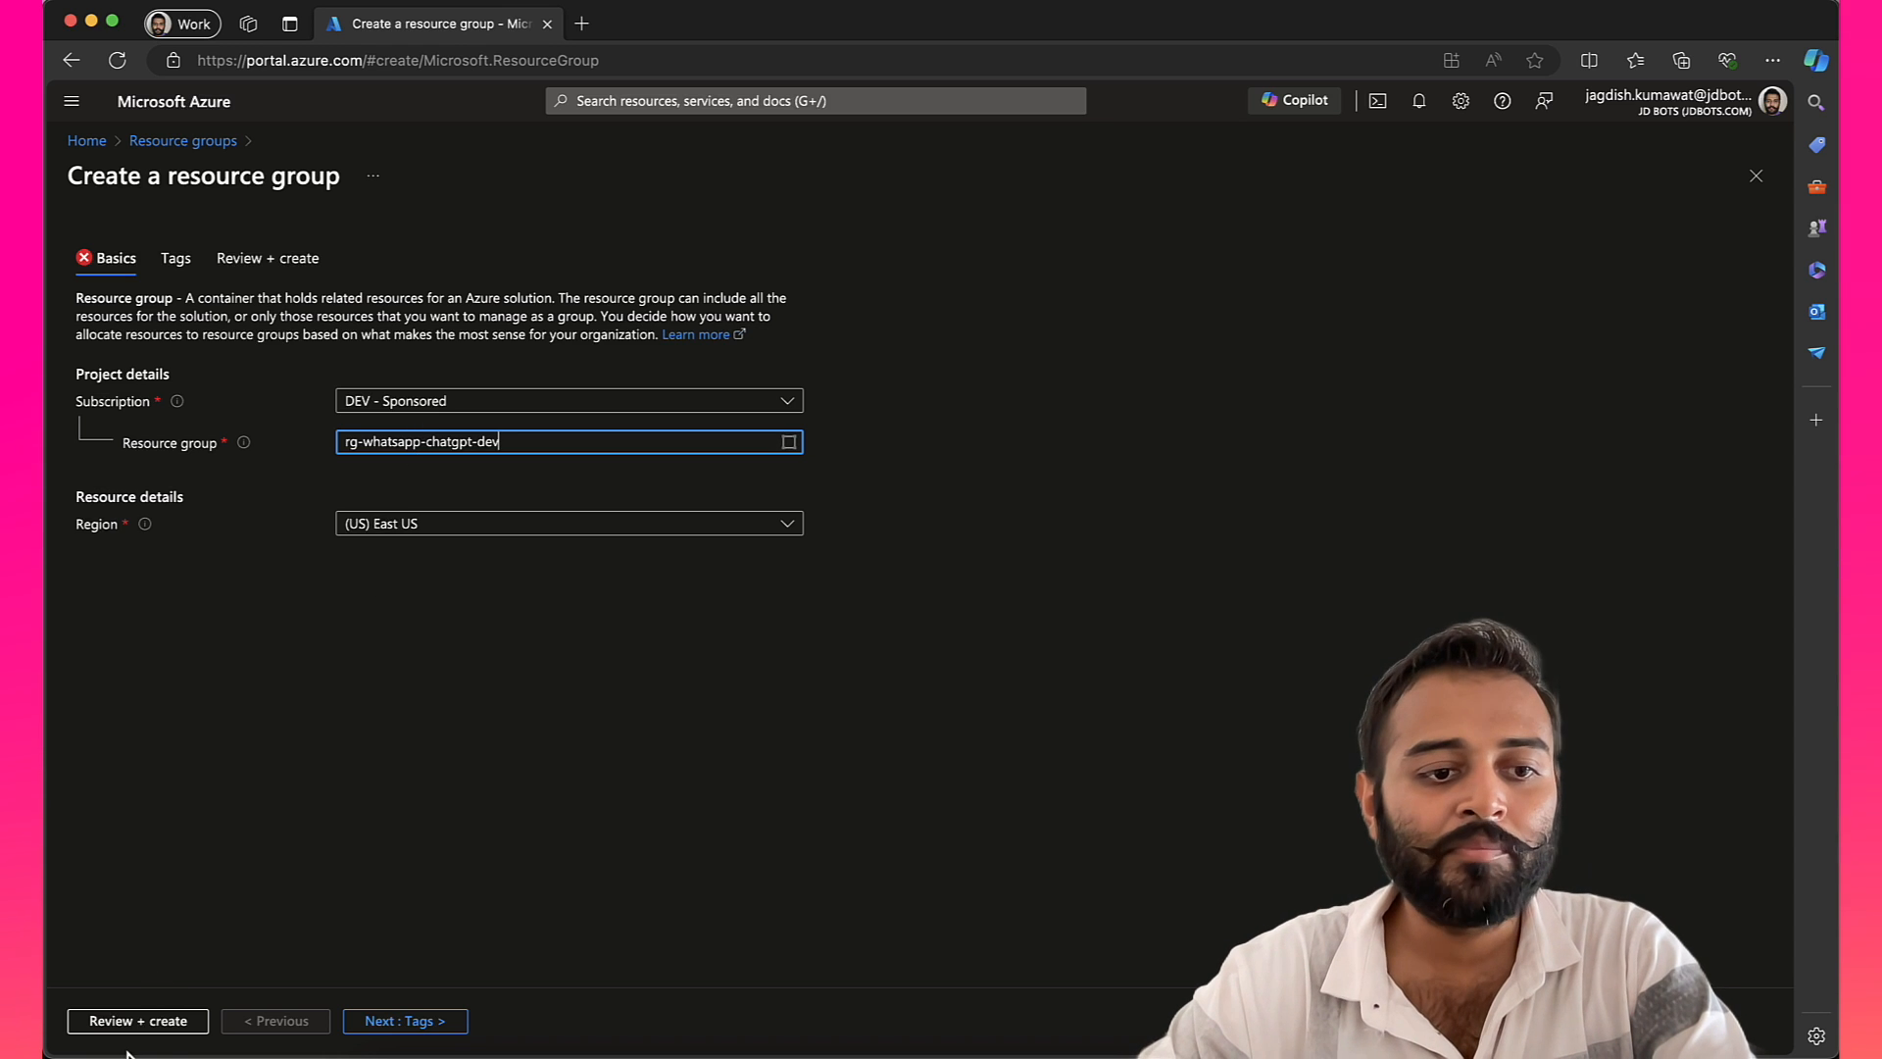
Step: Review and create rg-whatsapp-chatgpt-dev, then go to its empty overview from the notification
left_click(137, 1019)
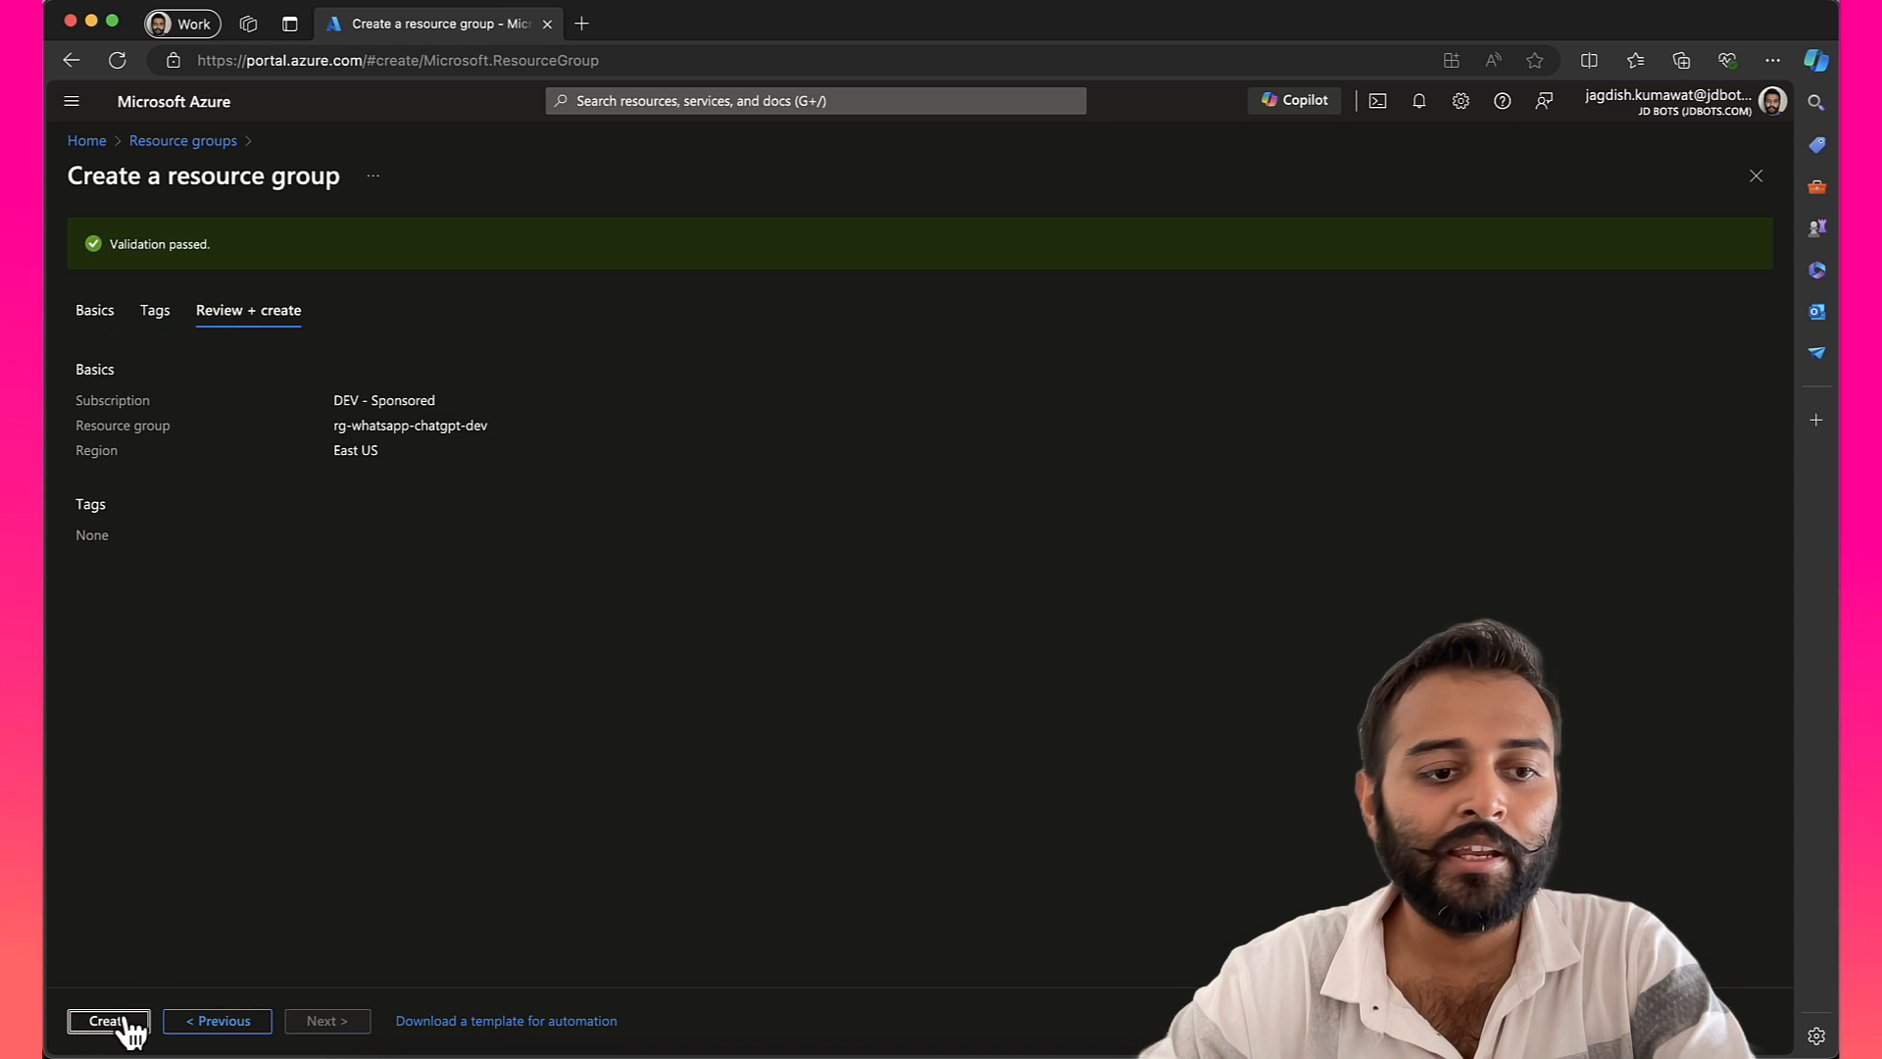
left_click(106, 1019)
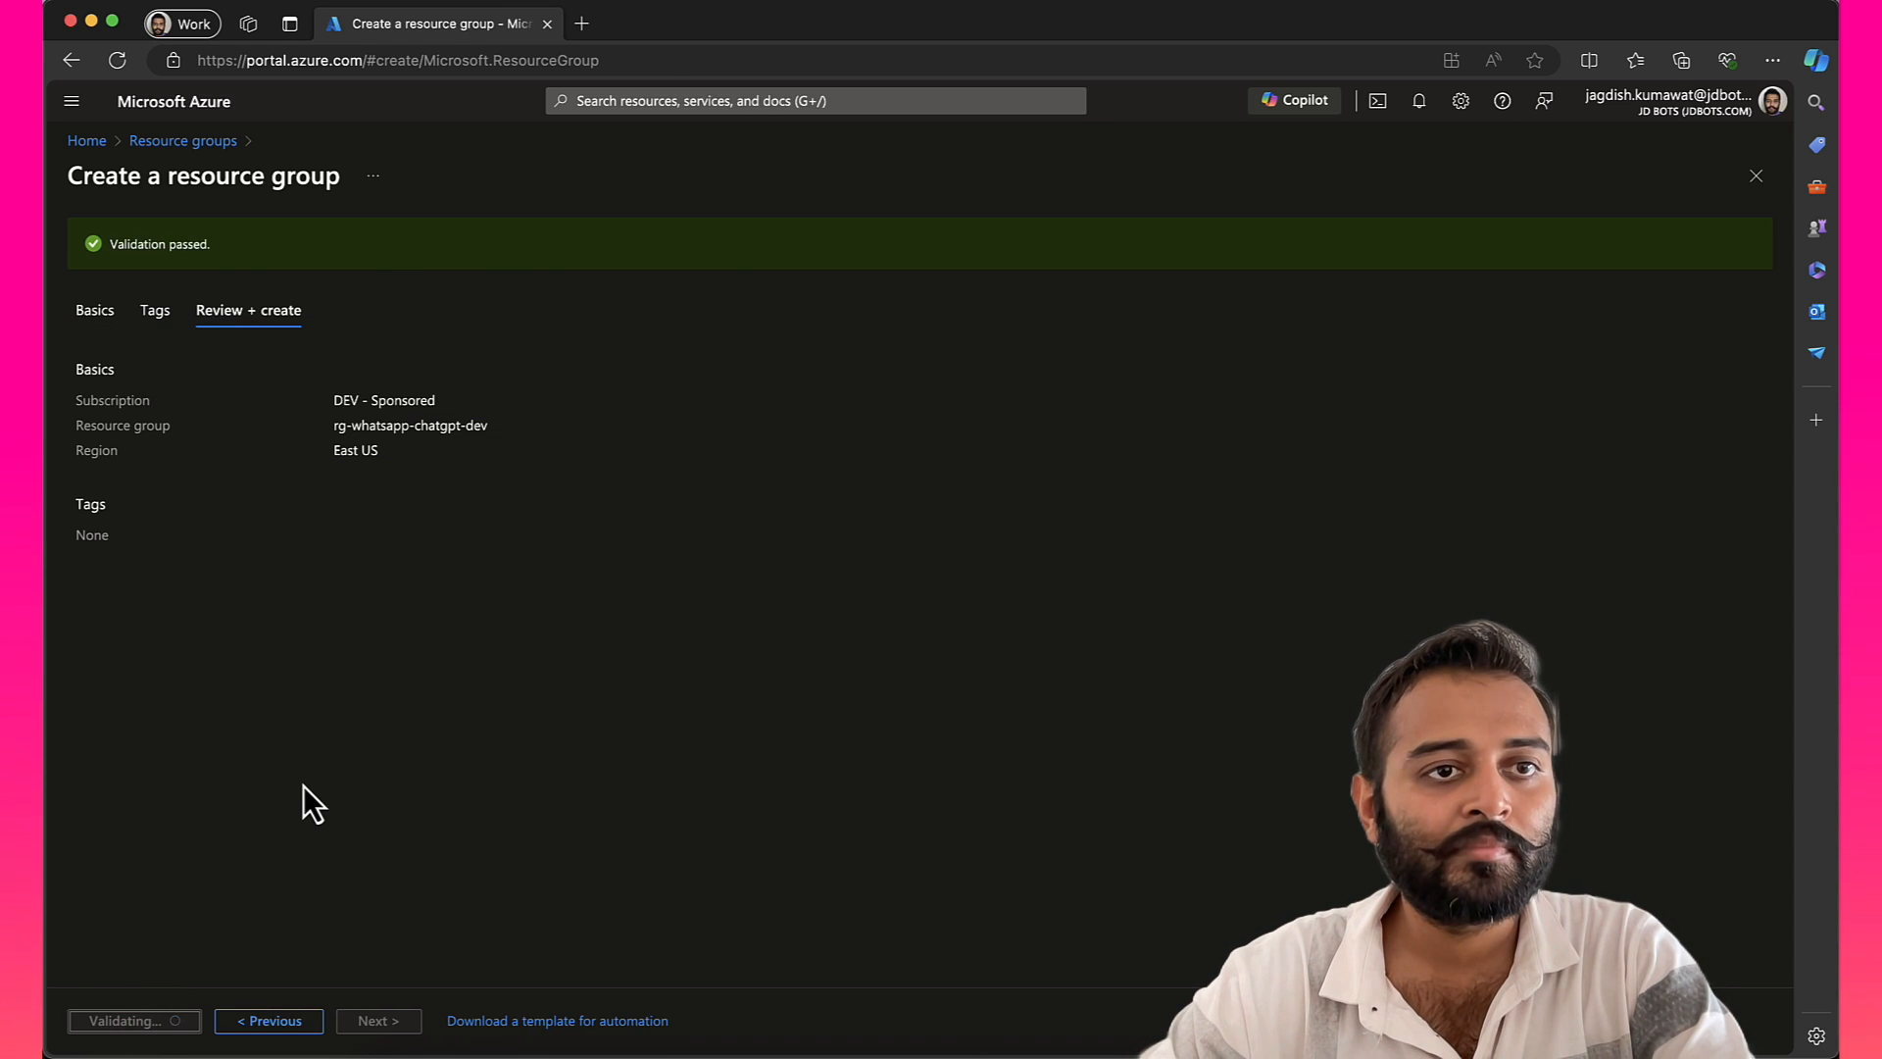
left_click(134, 1019)
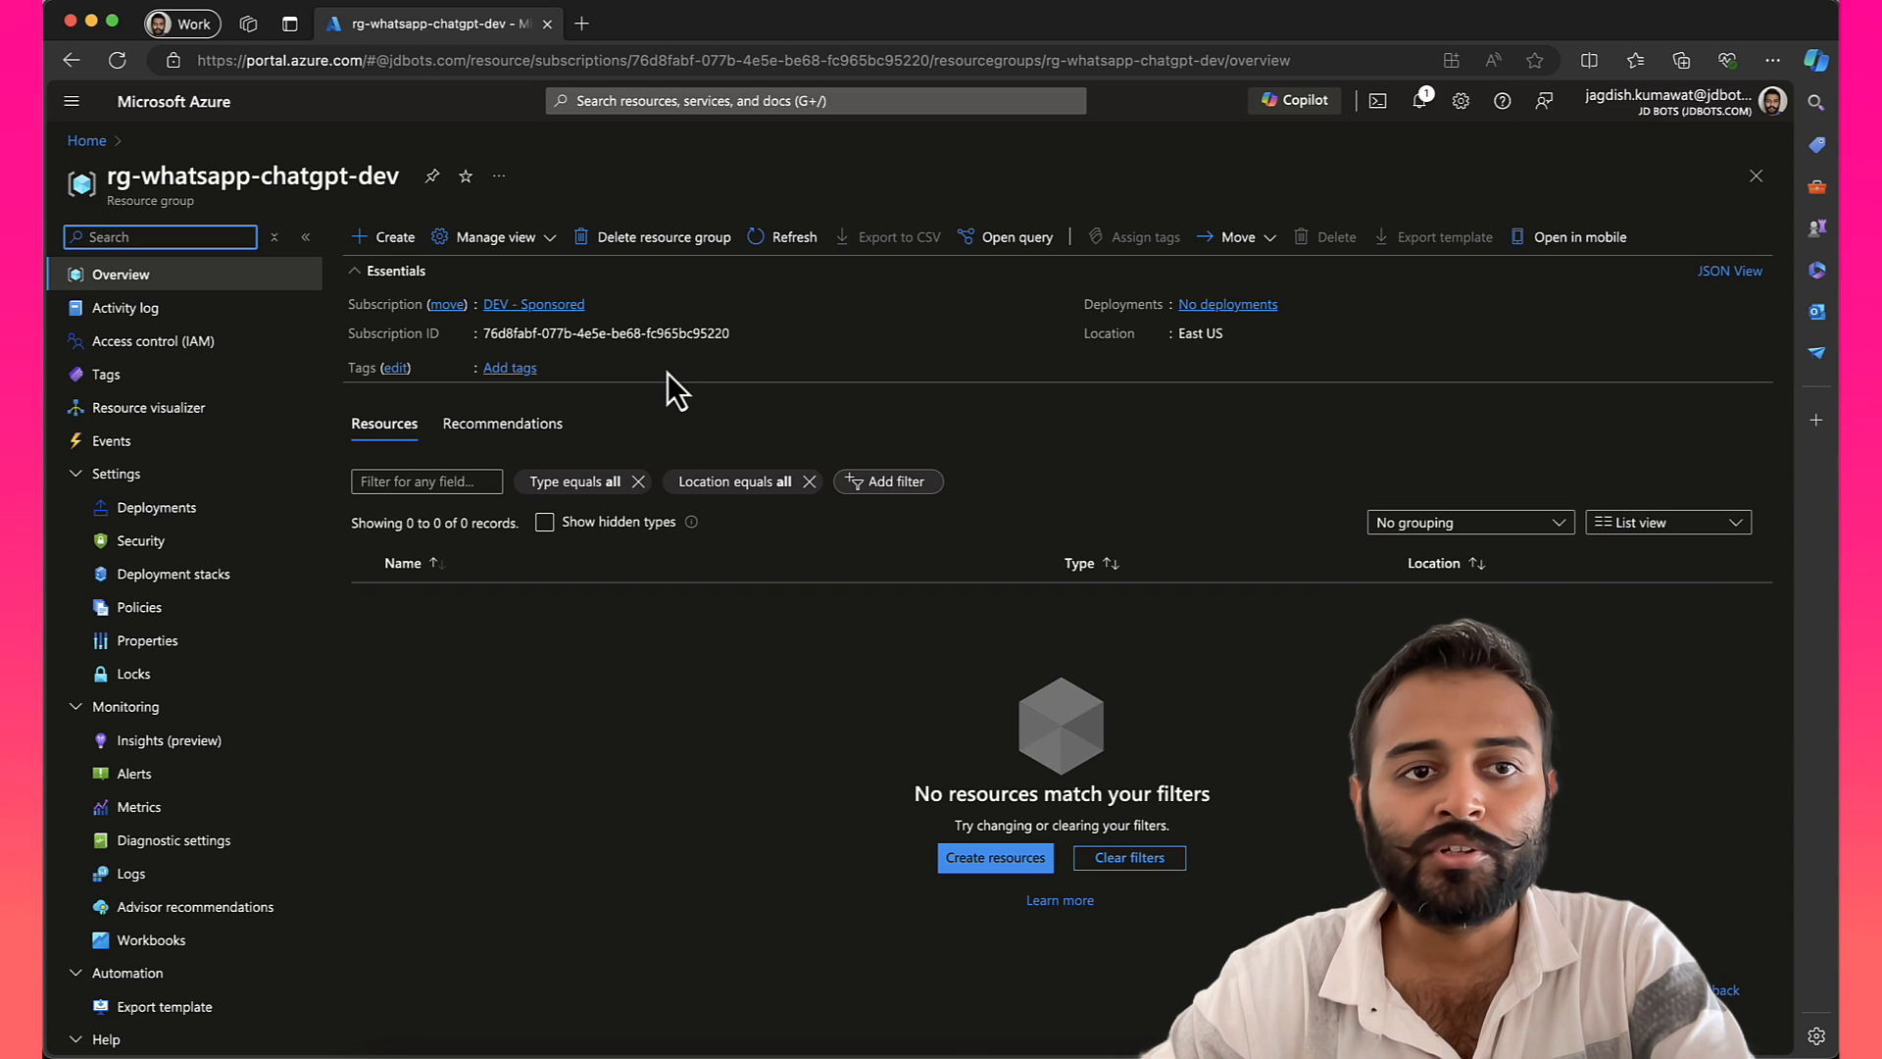
Step: Add a resource to the group and search the Marketplace for Azure Bot
left_click(392, 237)
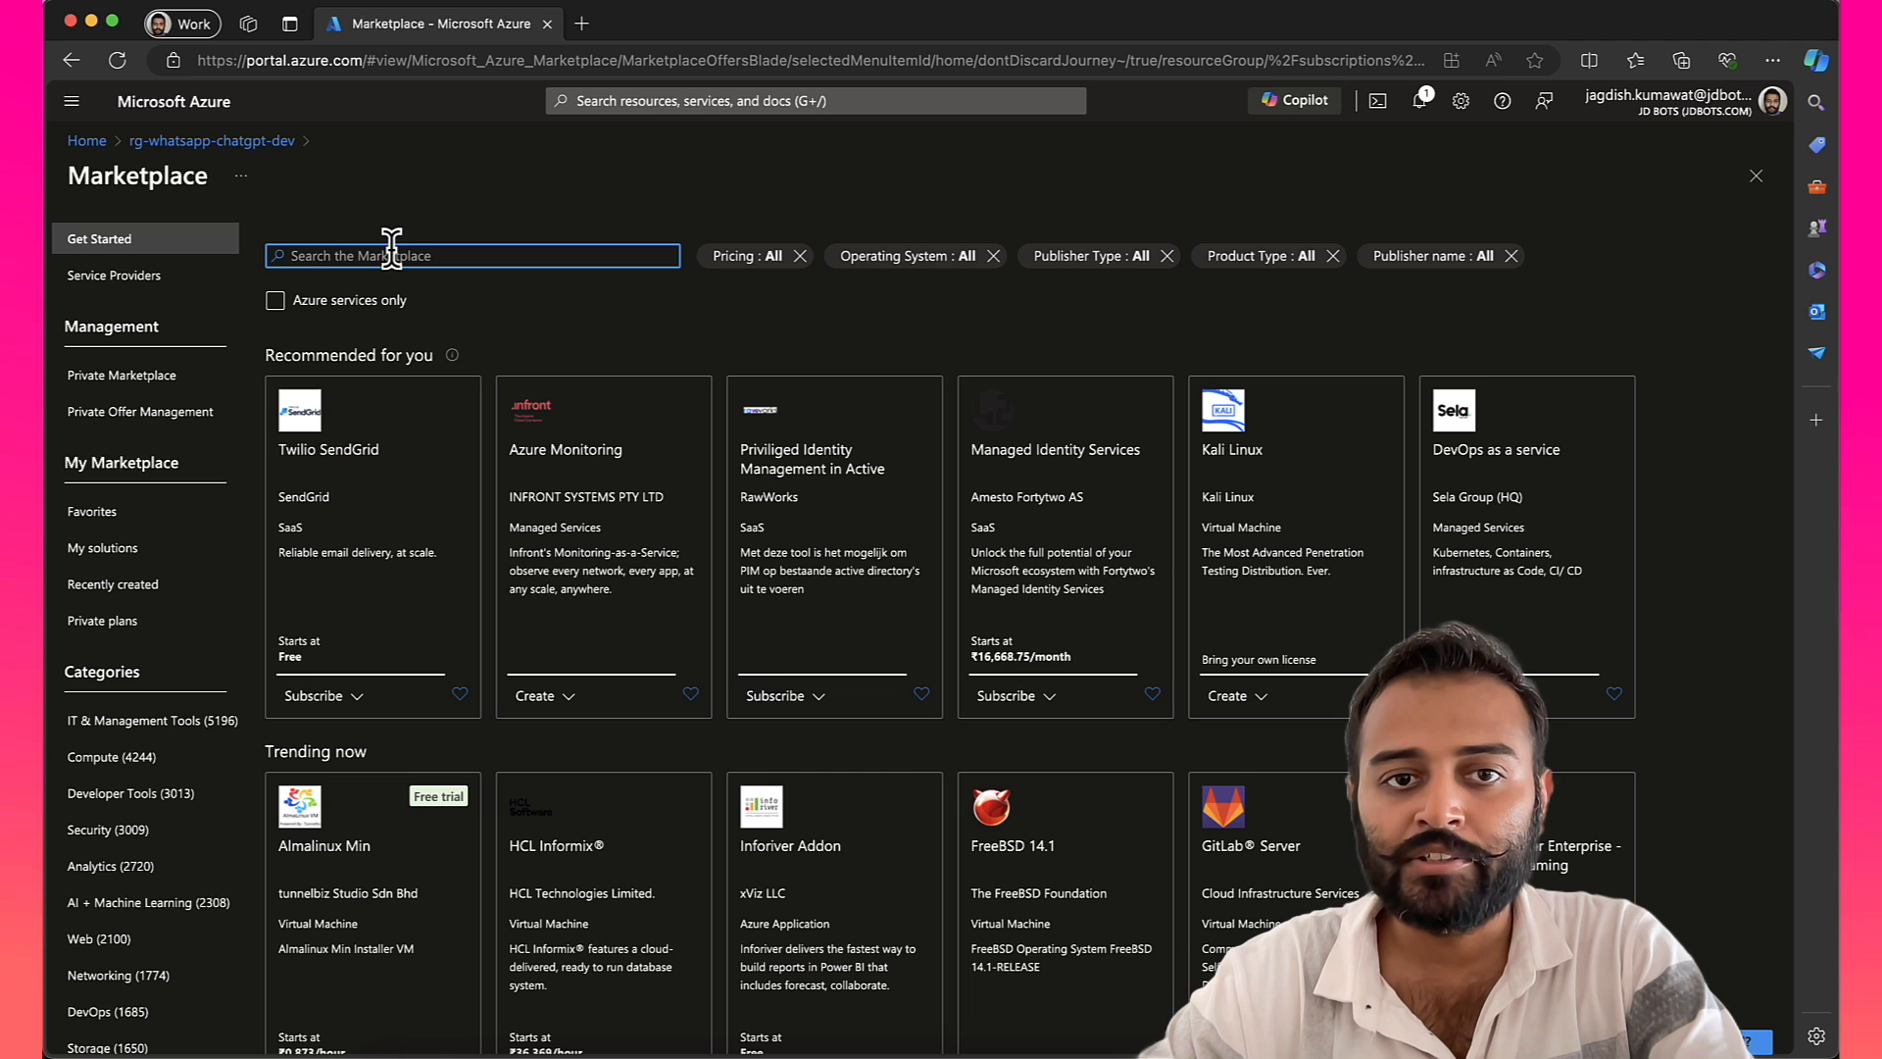
type("azu")
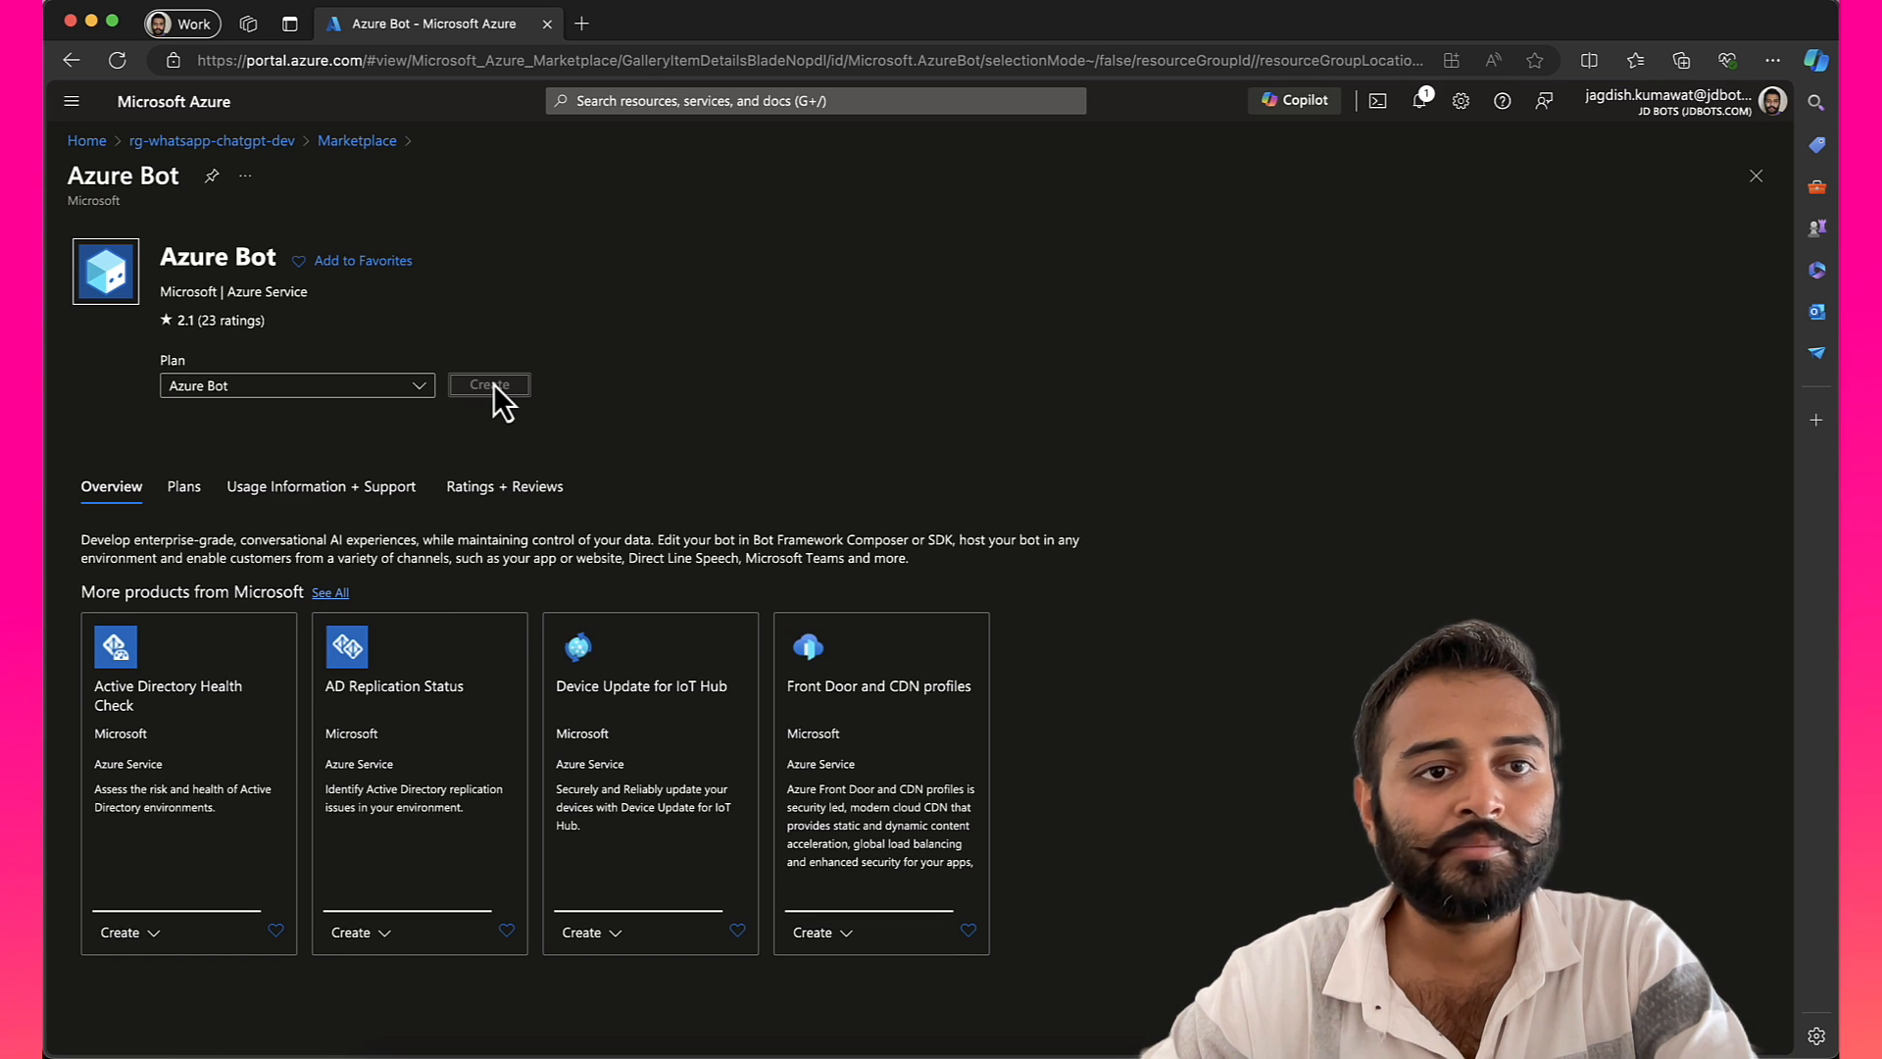
Step: Begin an Azure Bot with handle bot-whatsapp-chatgpt-dev and bring up its pricing tier choices
left_click(488, 384)
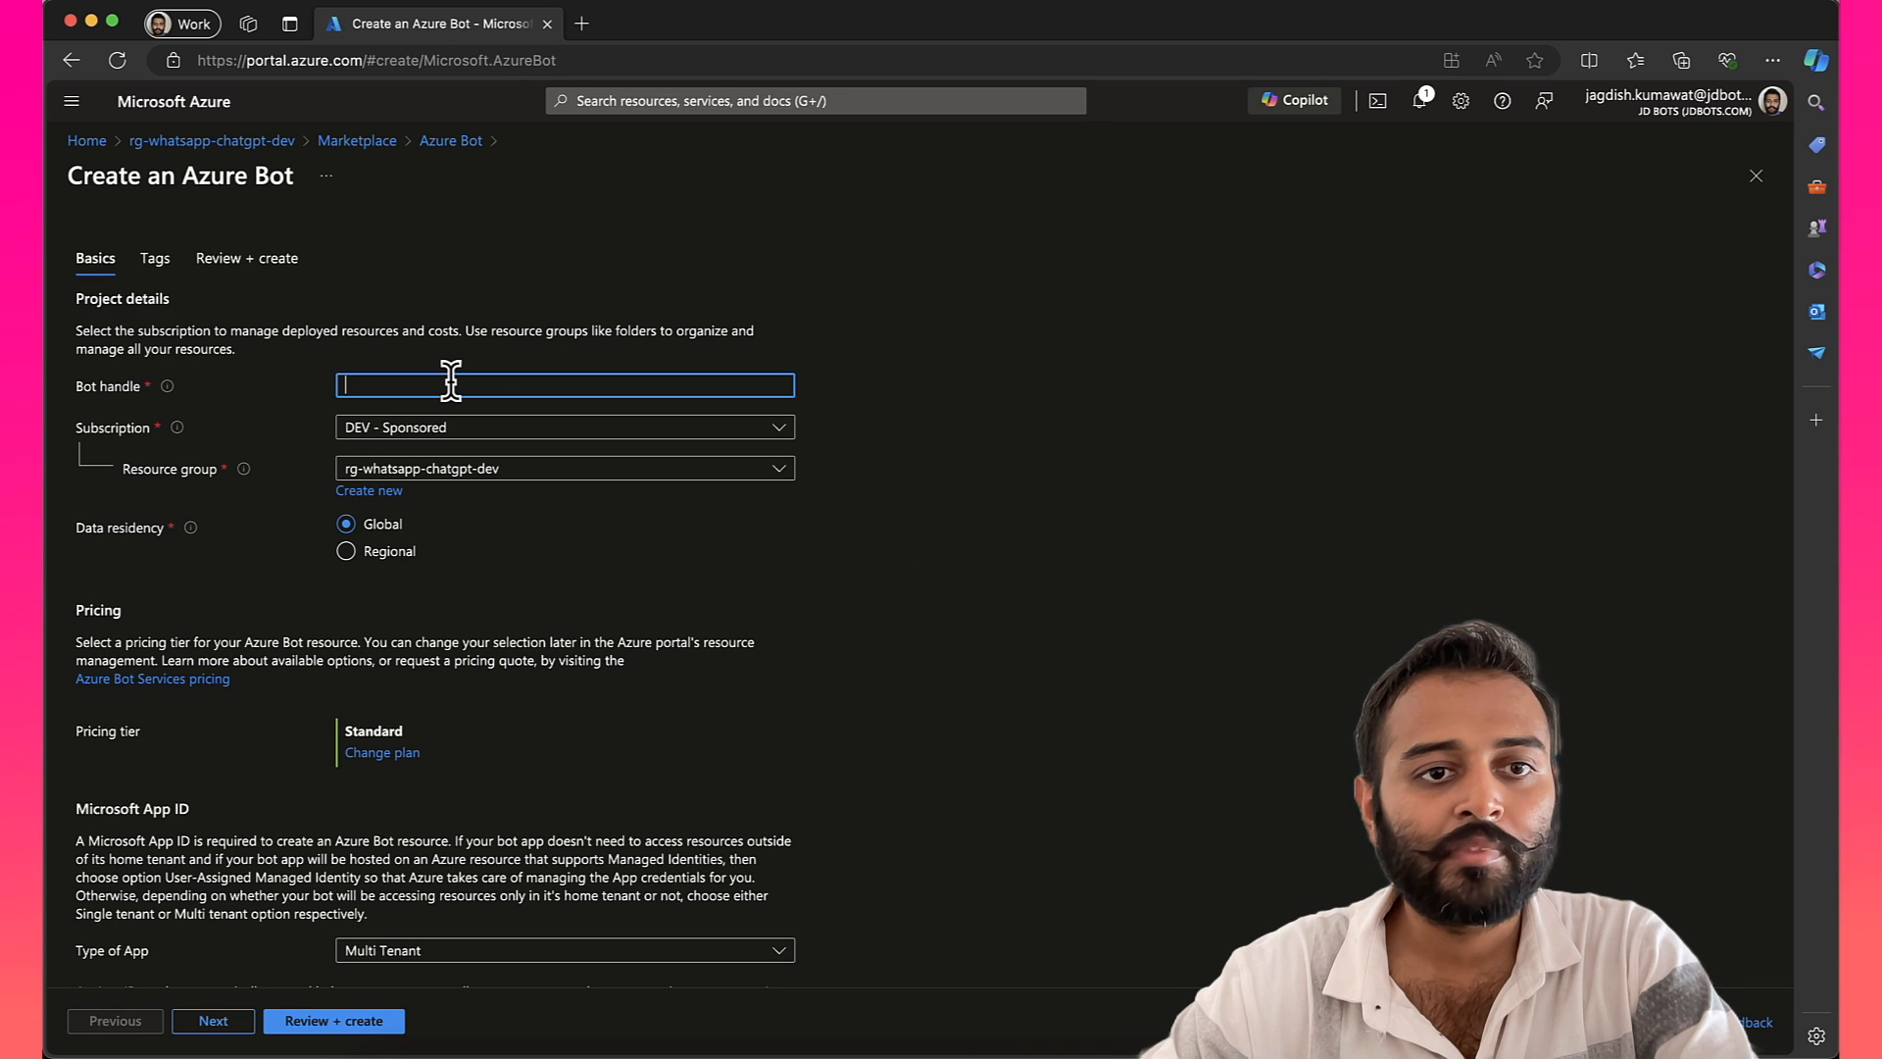
type("bot-whatsapp-chat")
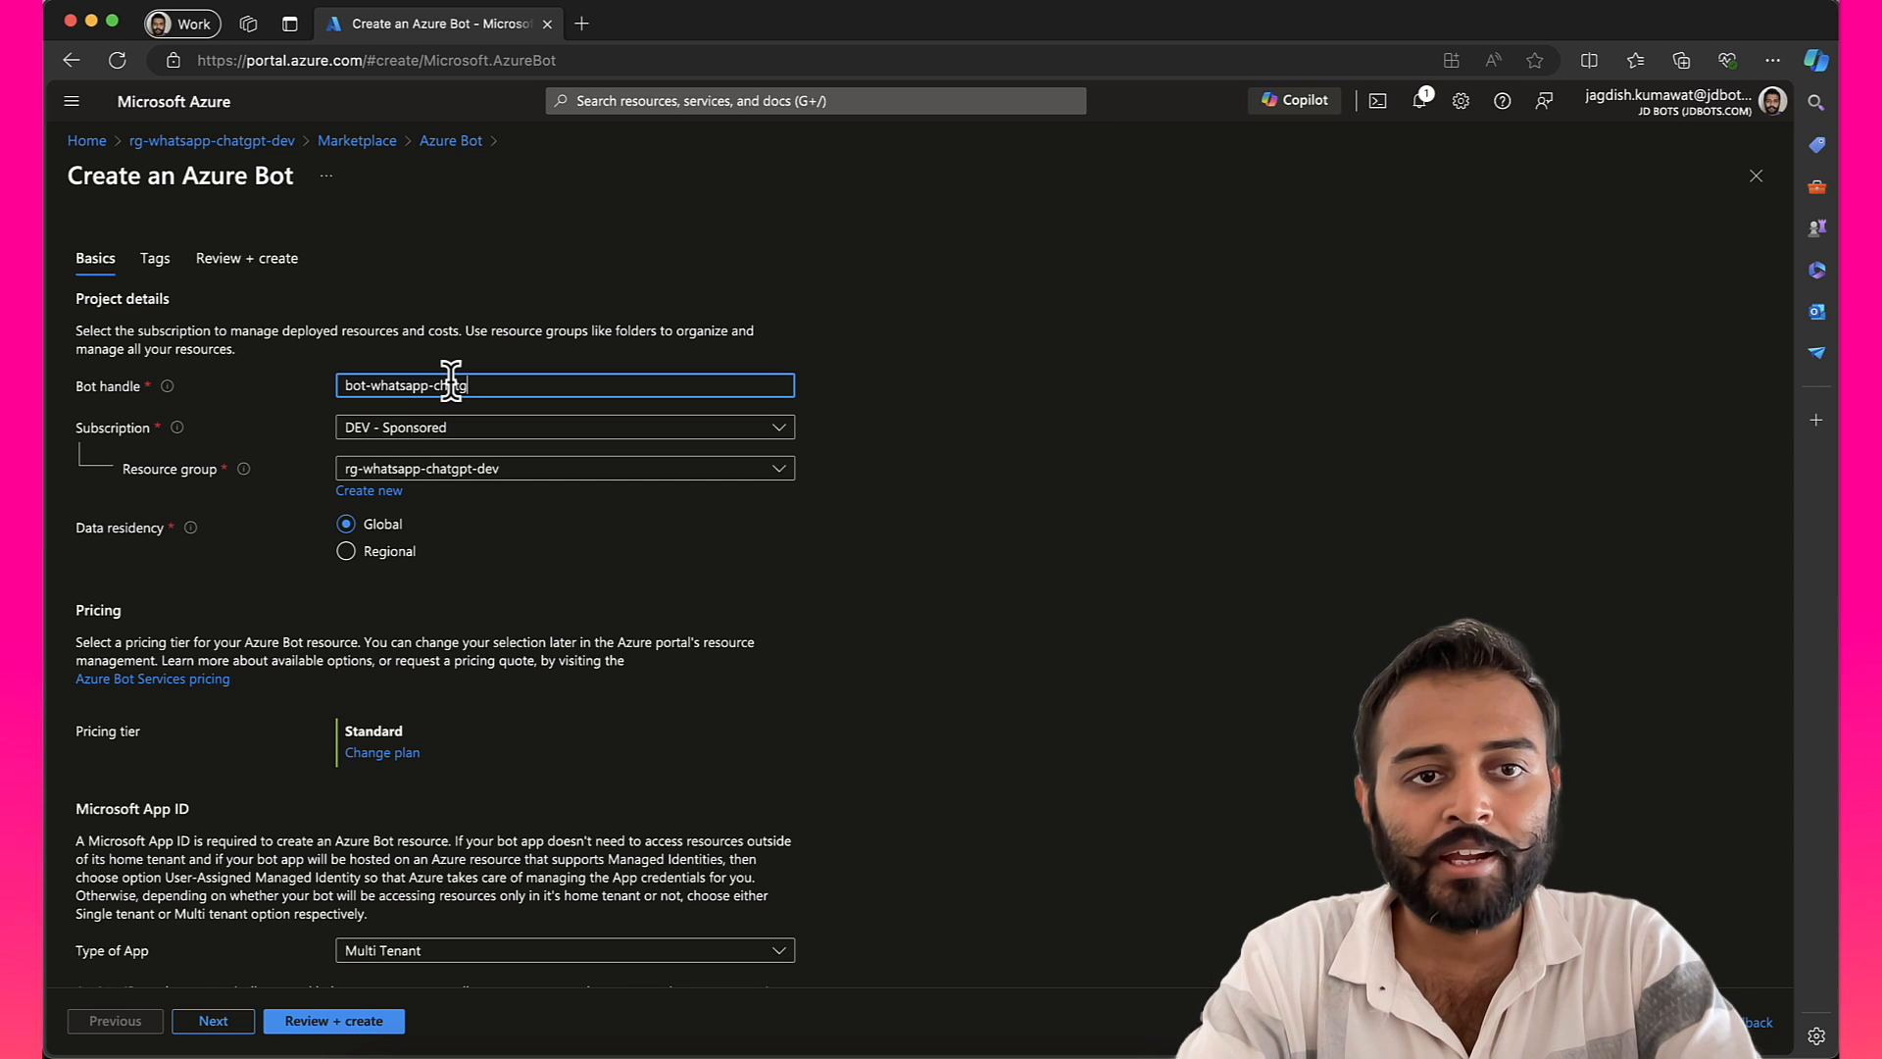
type("gpt")
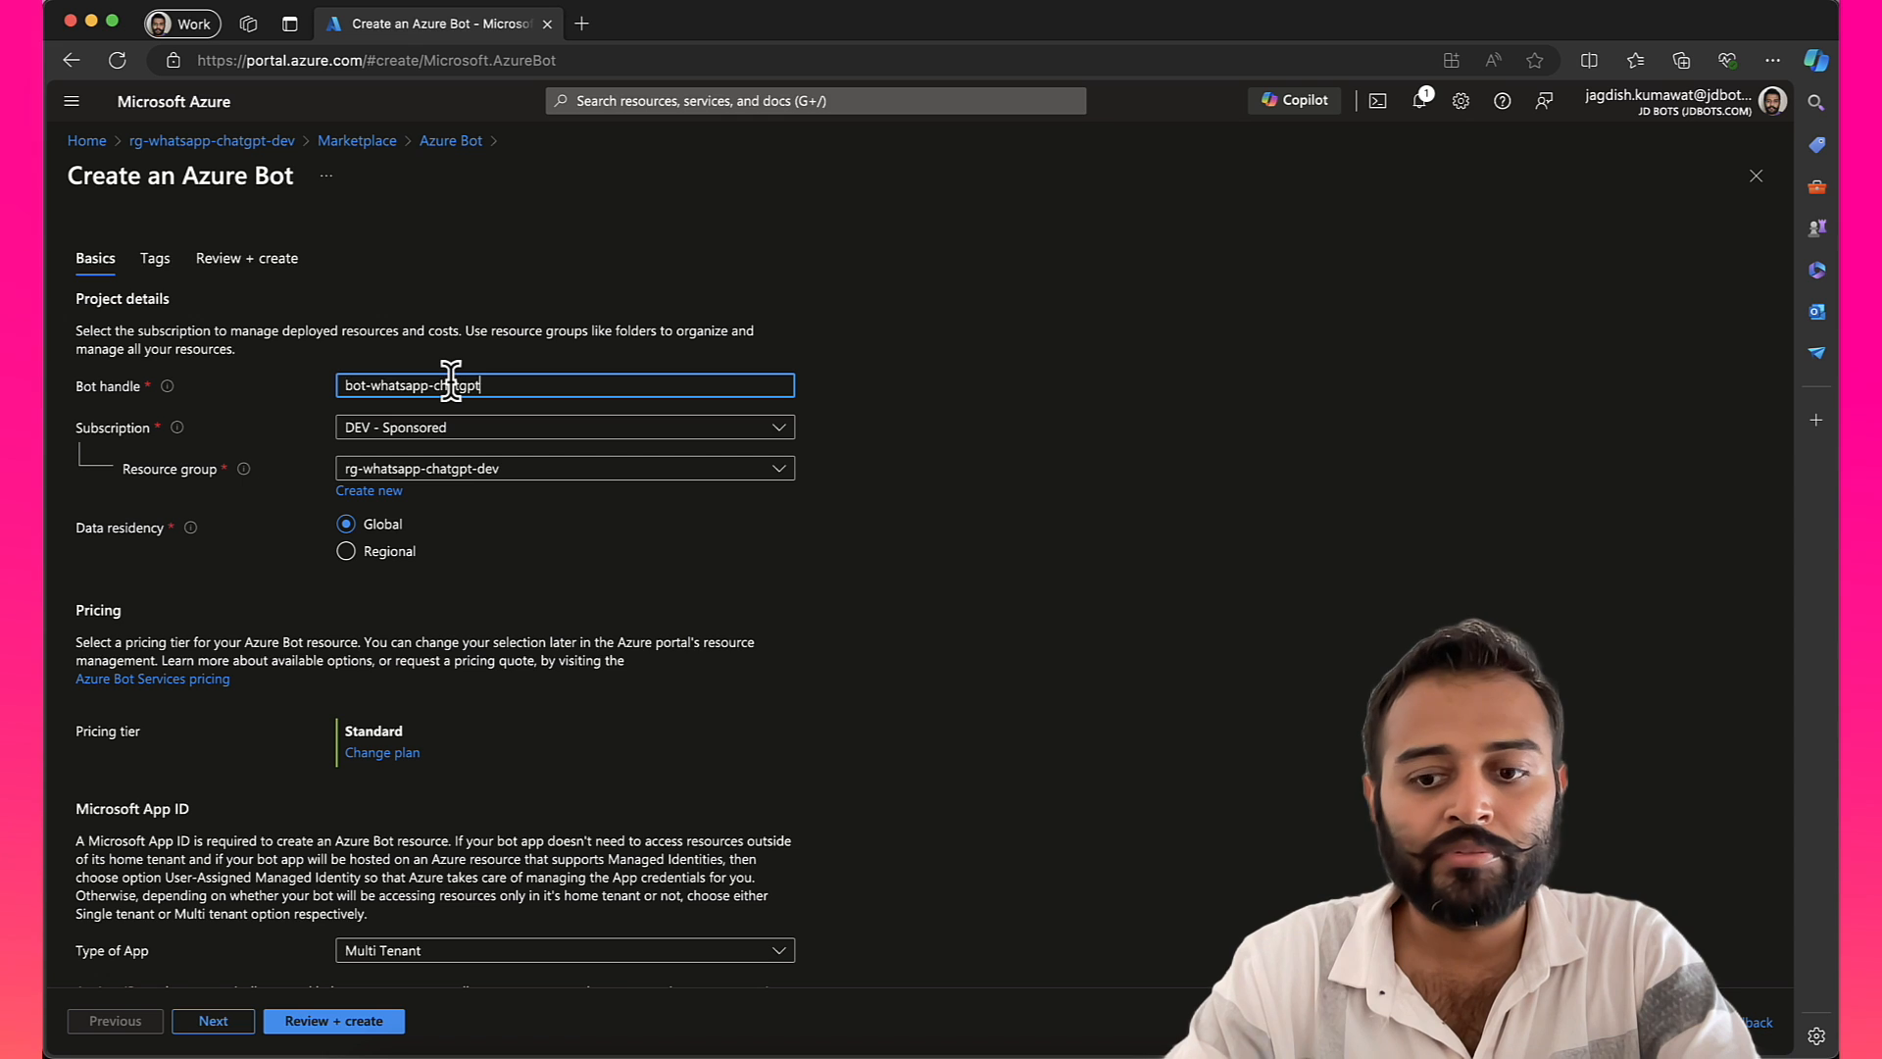
type("-dev")
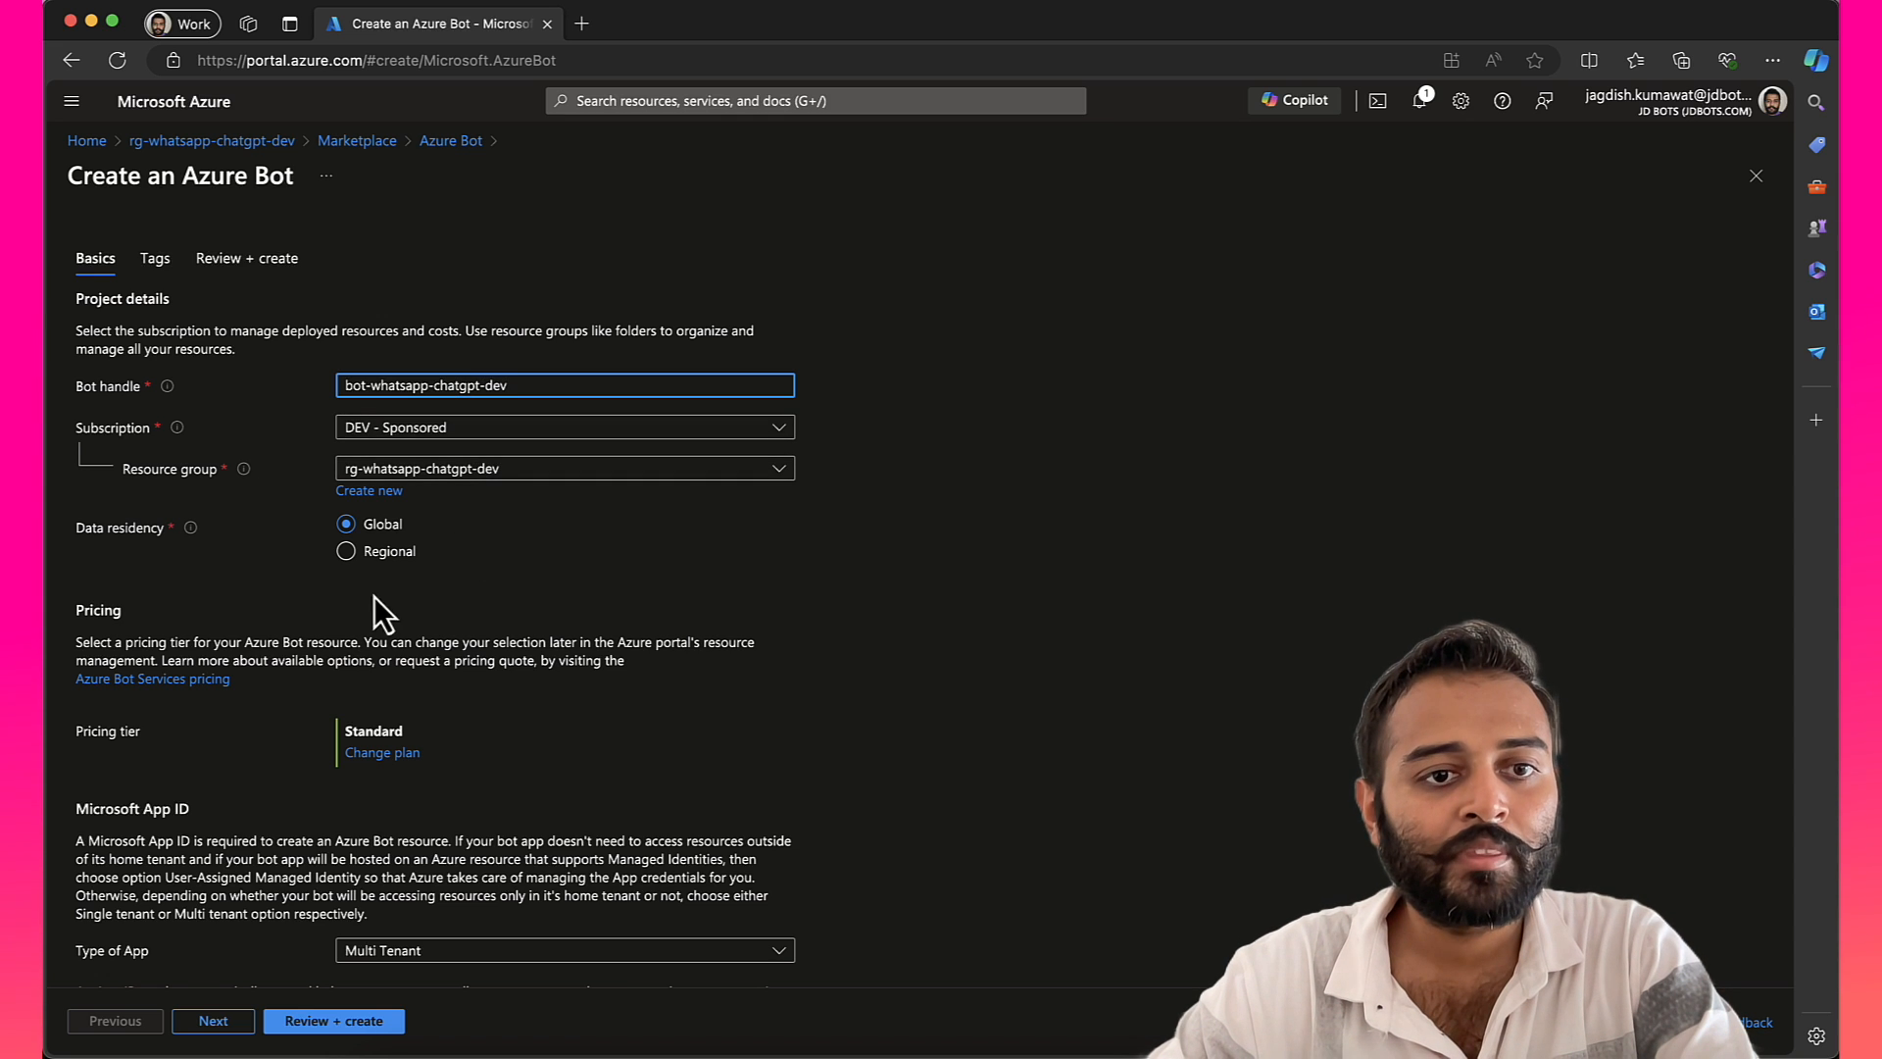
left_click(383, 753)
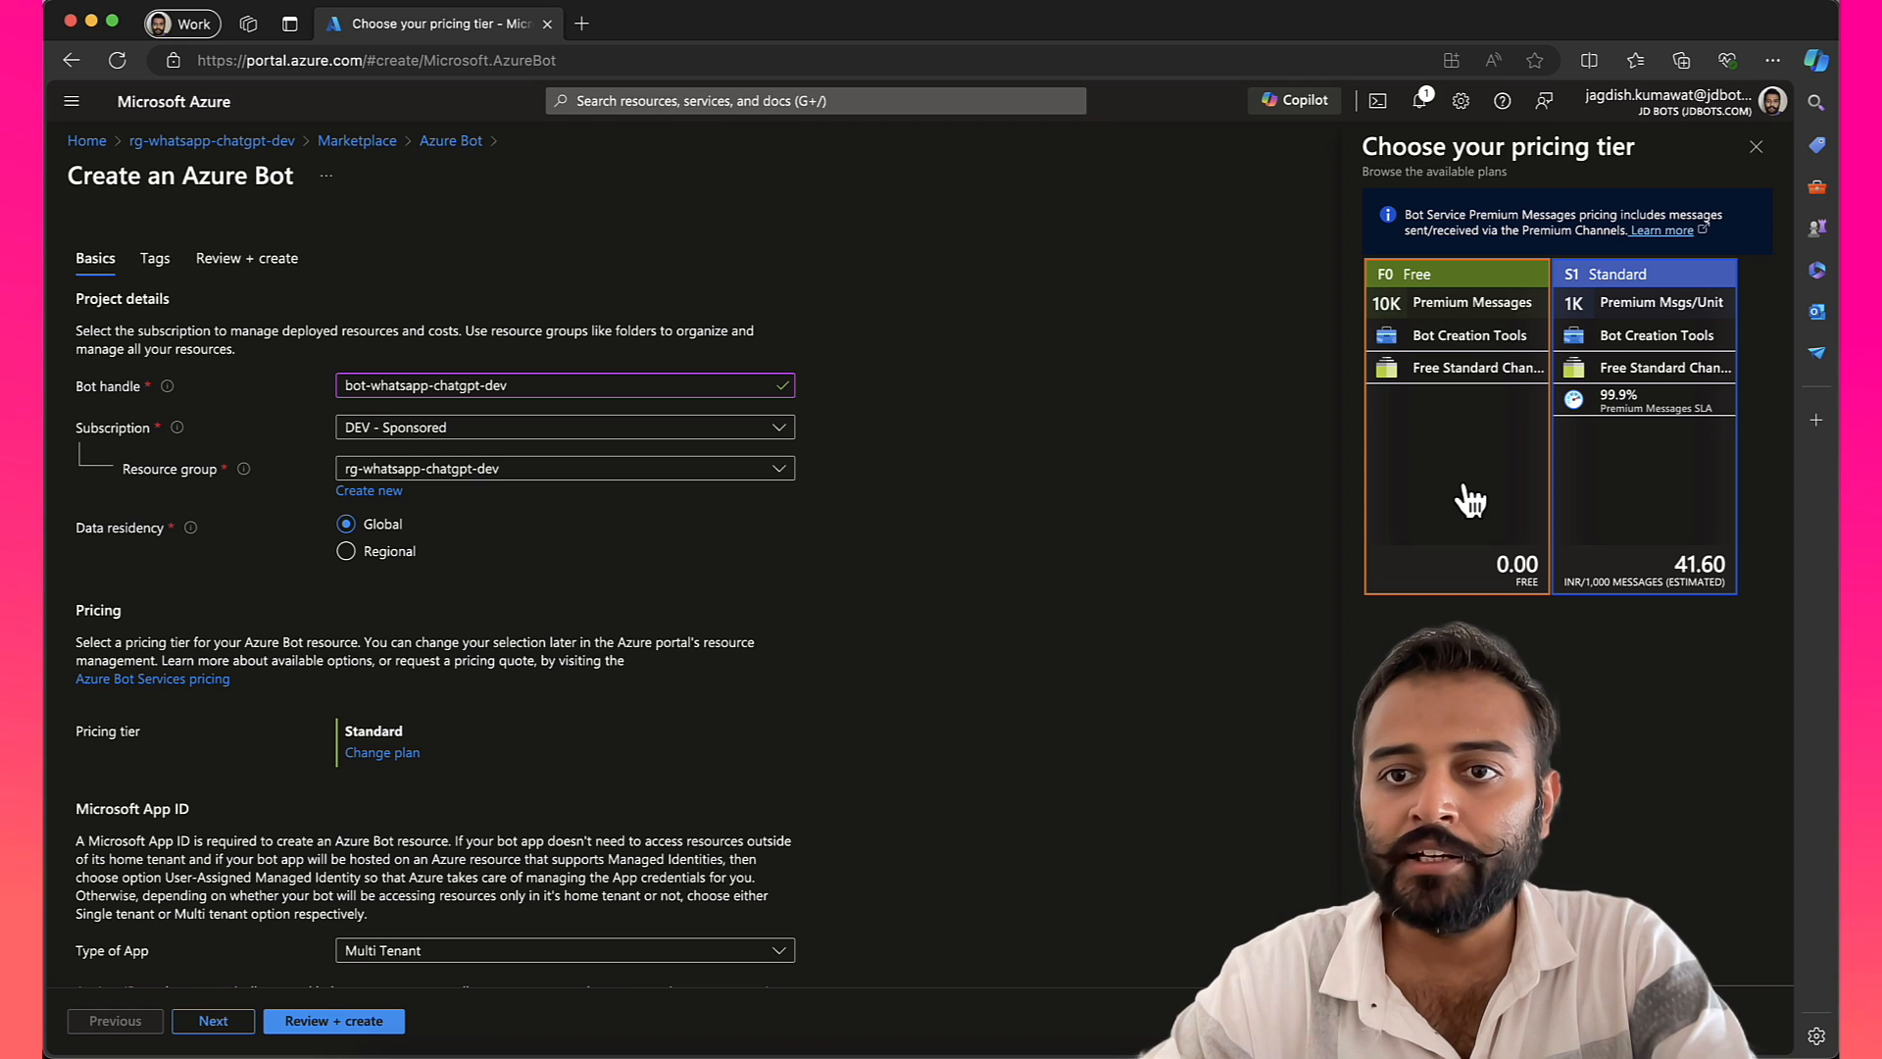
mouse_move(1398, 324)
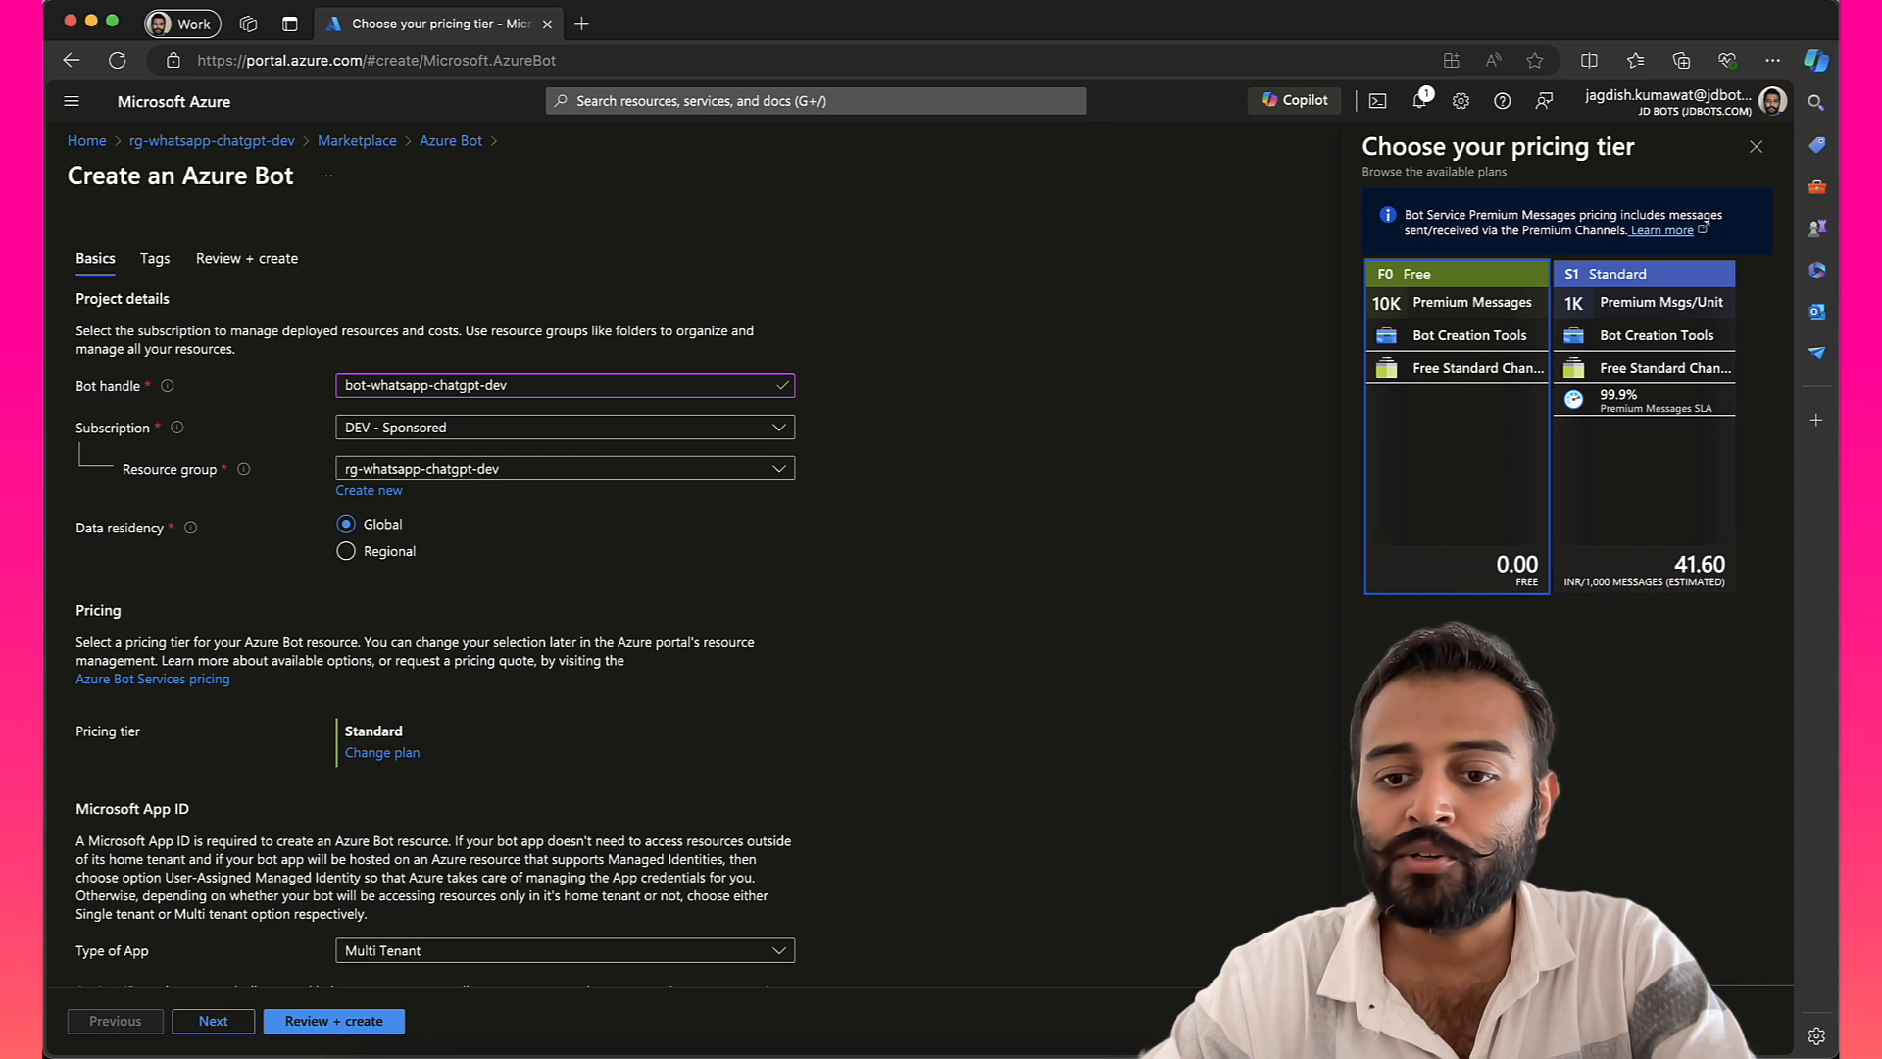
Step: Choose the F0 Free pricing tier for the bot
left_click(1456, 275)
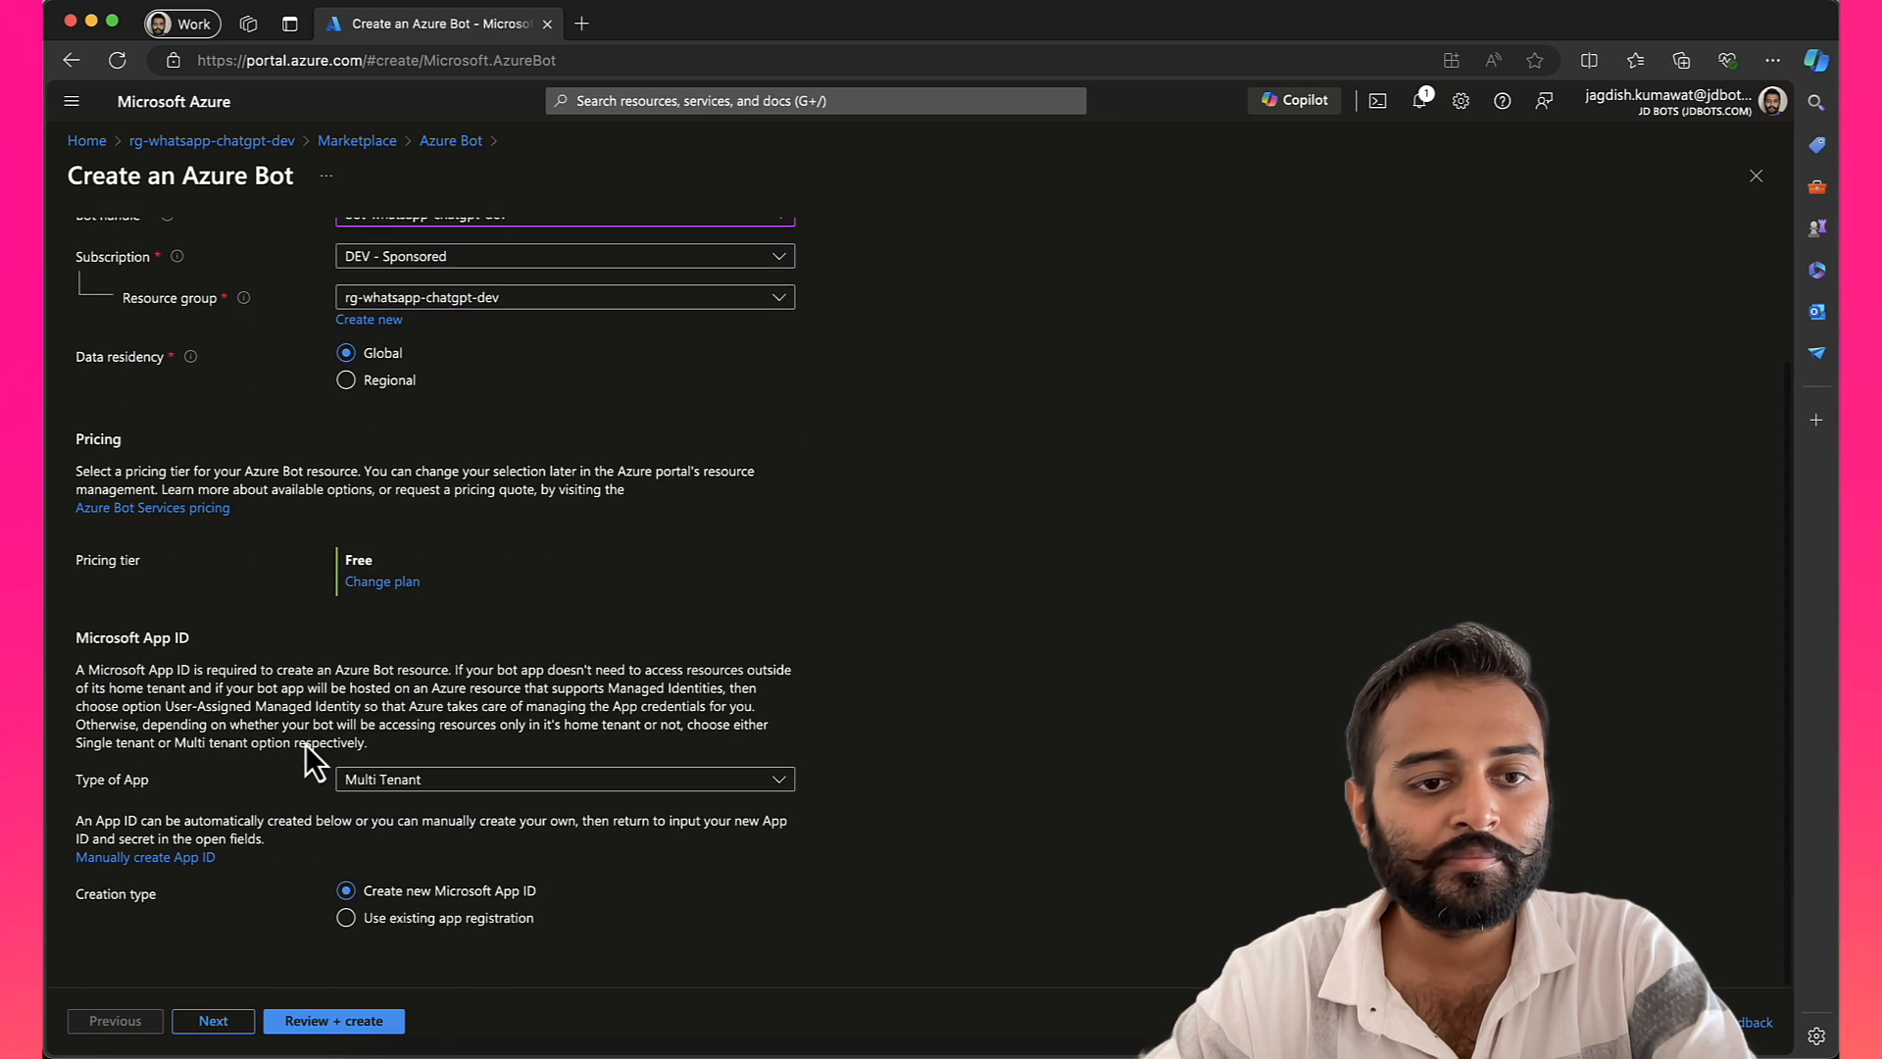
Step: Keep Multi Tenant with a new Microsoft App ID, review the summary and submit the bot for creation
left_click(334, 1019)
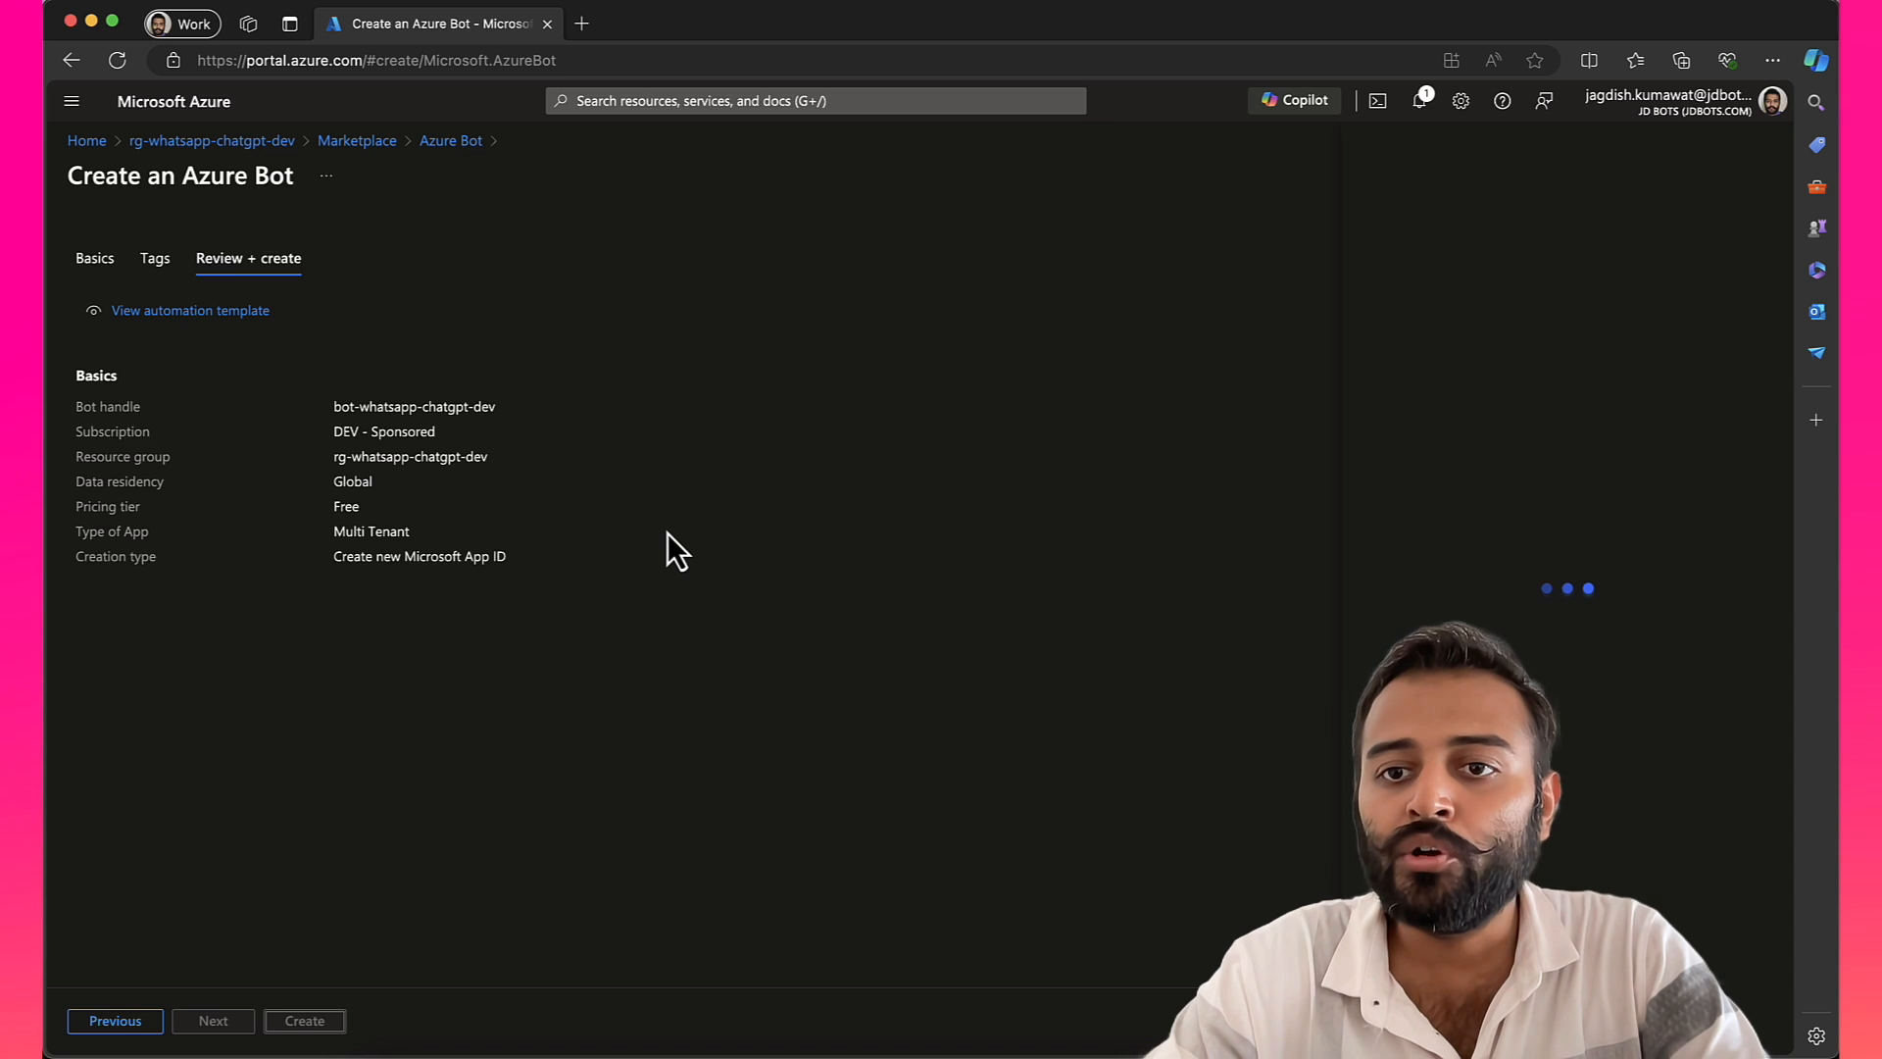
left_click(304, 1019)
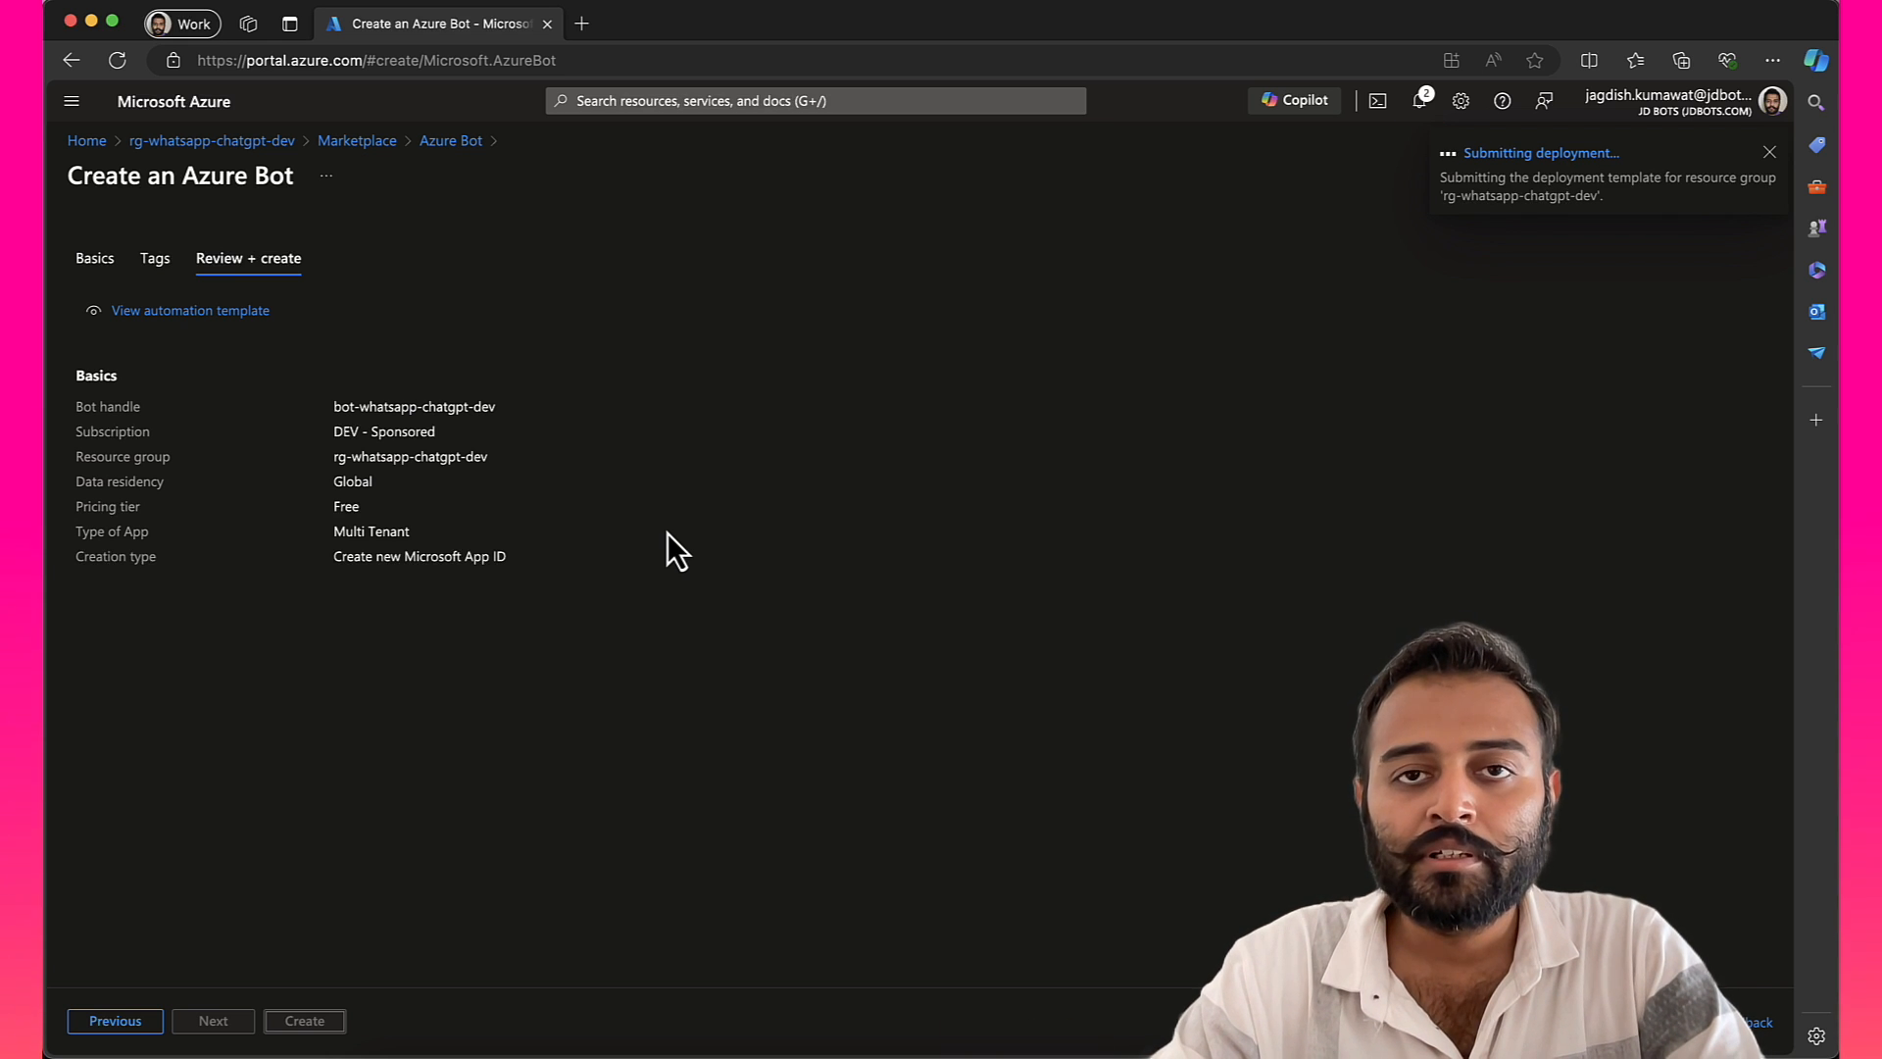
Step: Follow the Submitting deployment notification to the CreateAzureBot deployment overview
left_click(304, 1019)
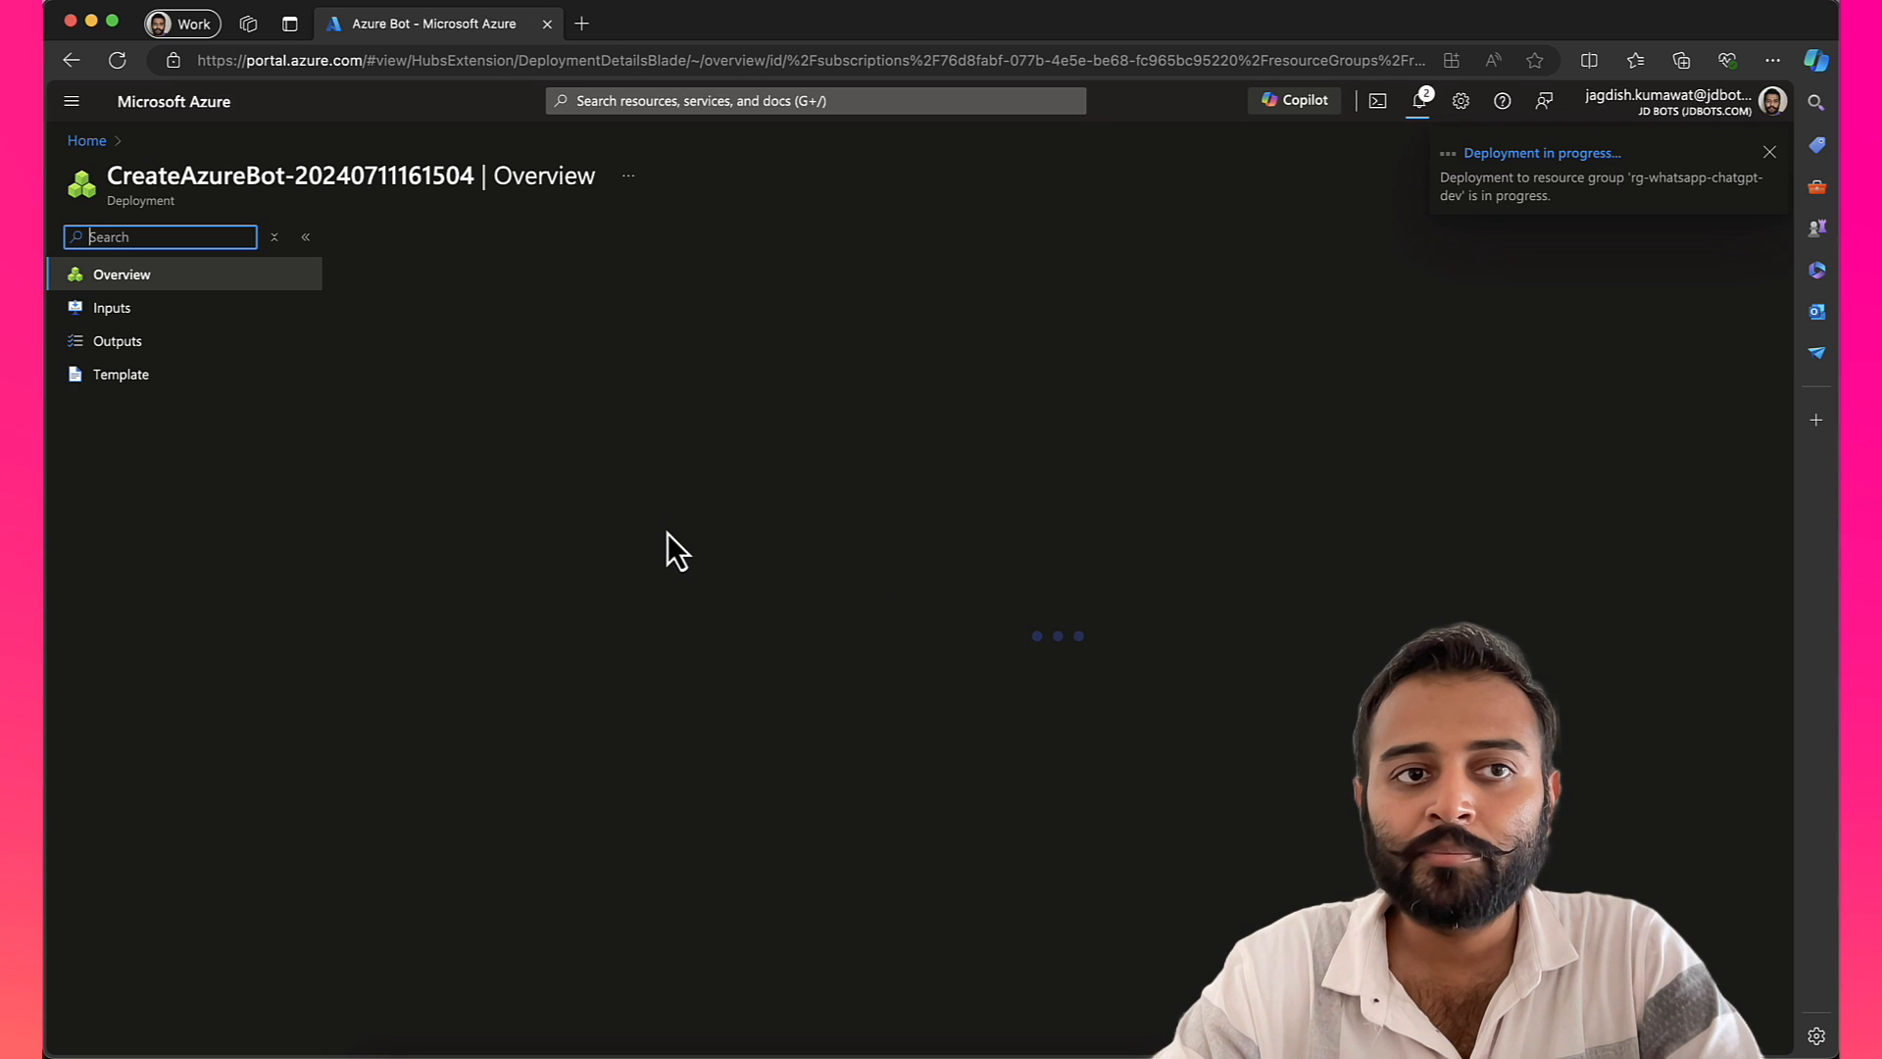